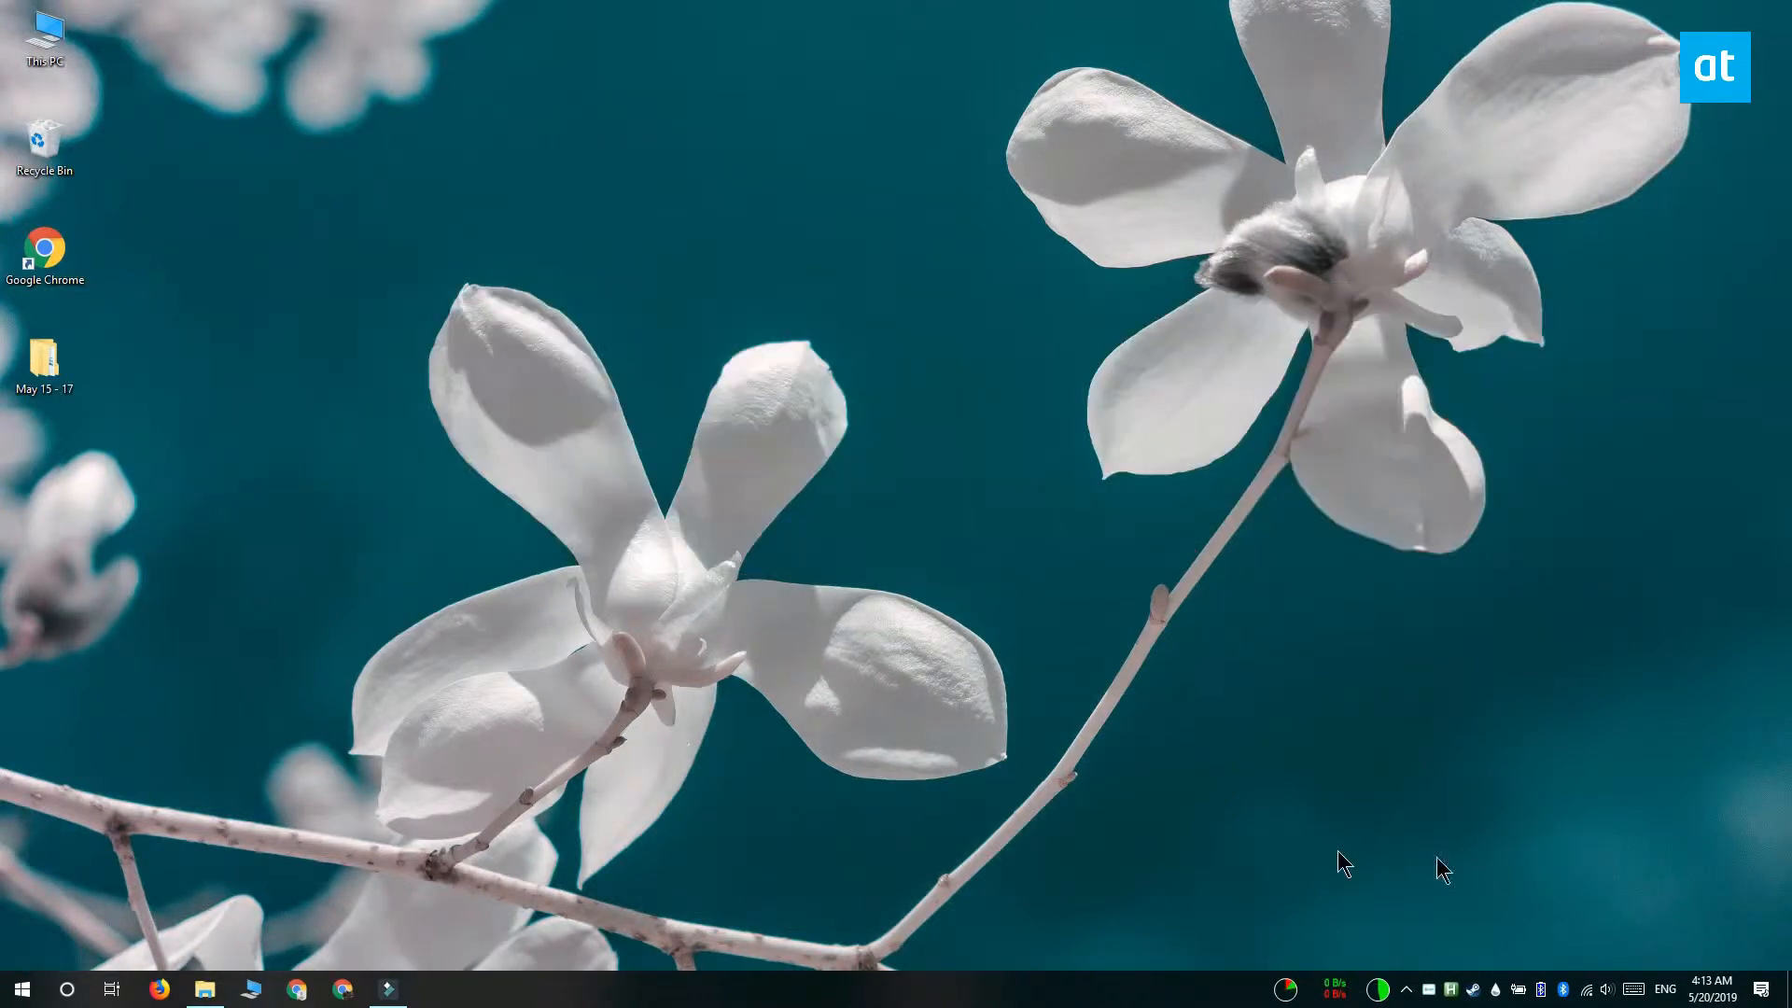
pyautogui.moveTo(806, 815)
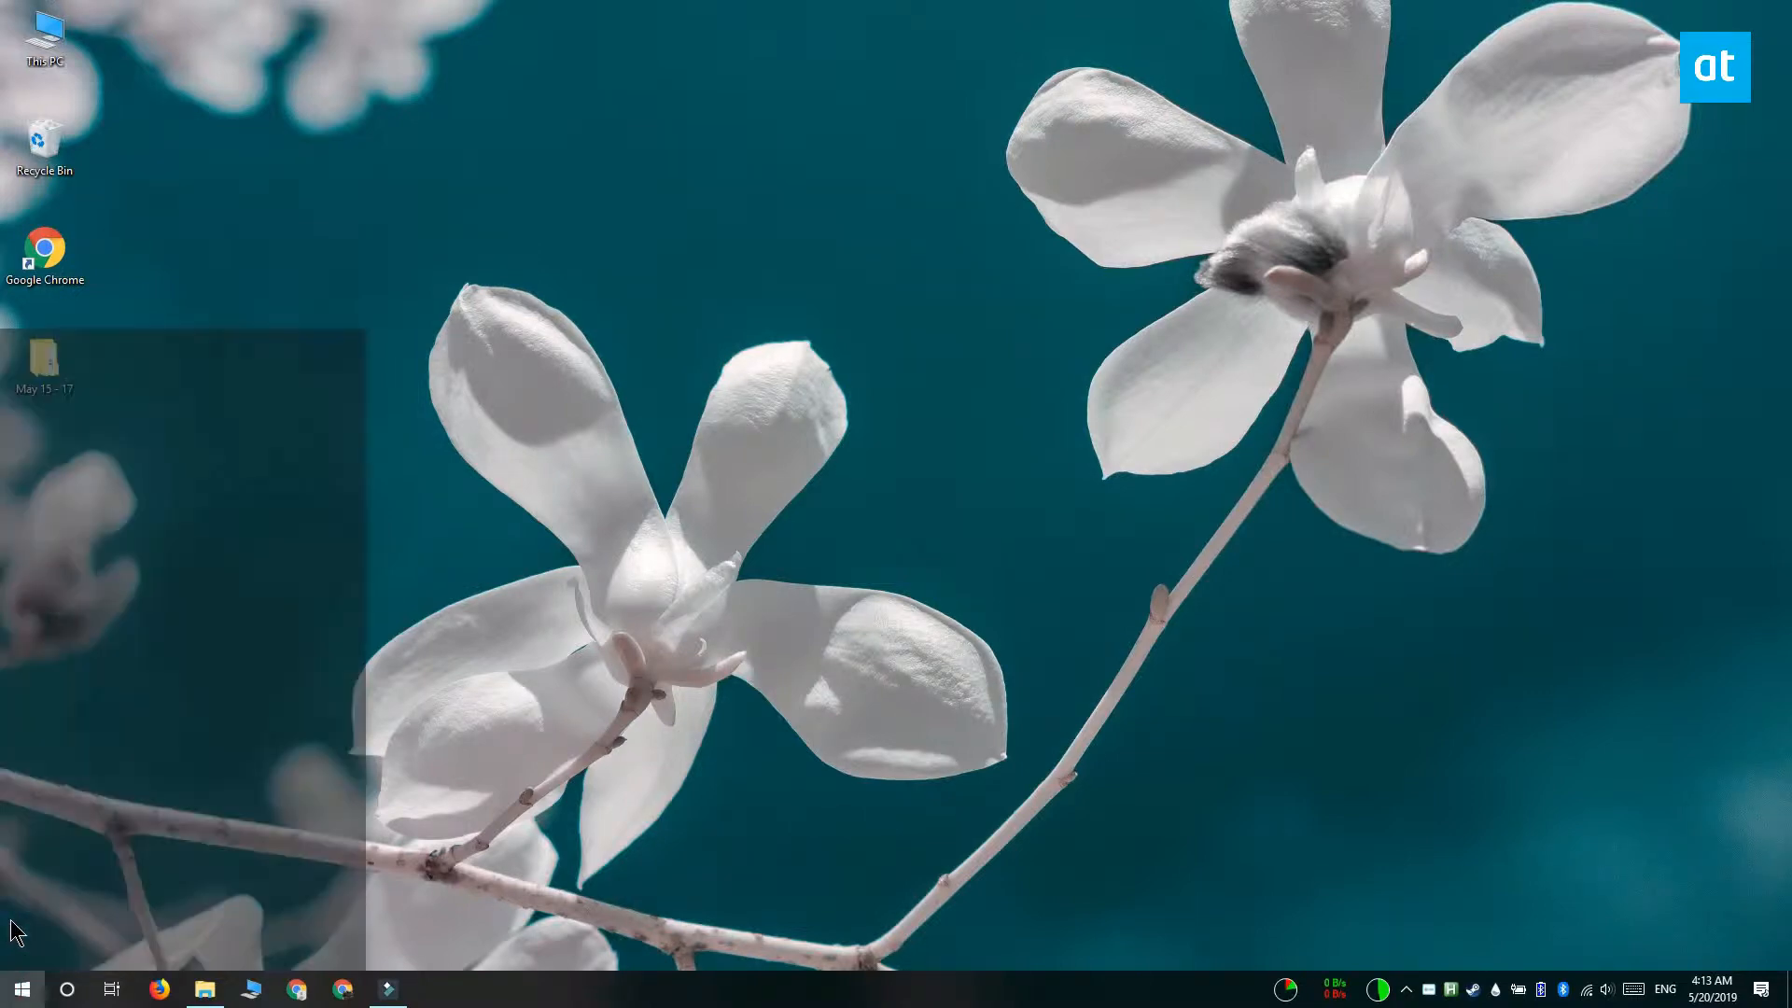
# - Open Windows Settings and go to the System Display page
pyautogui.click(433, 989)
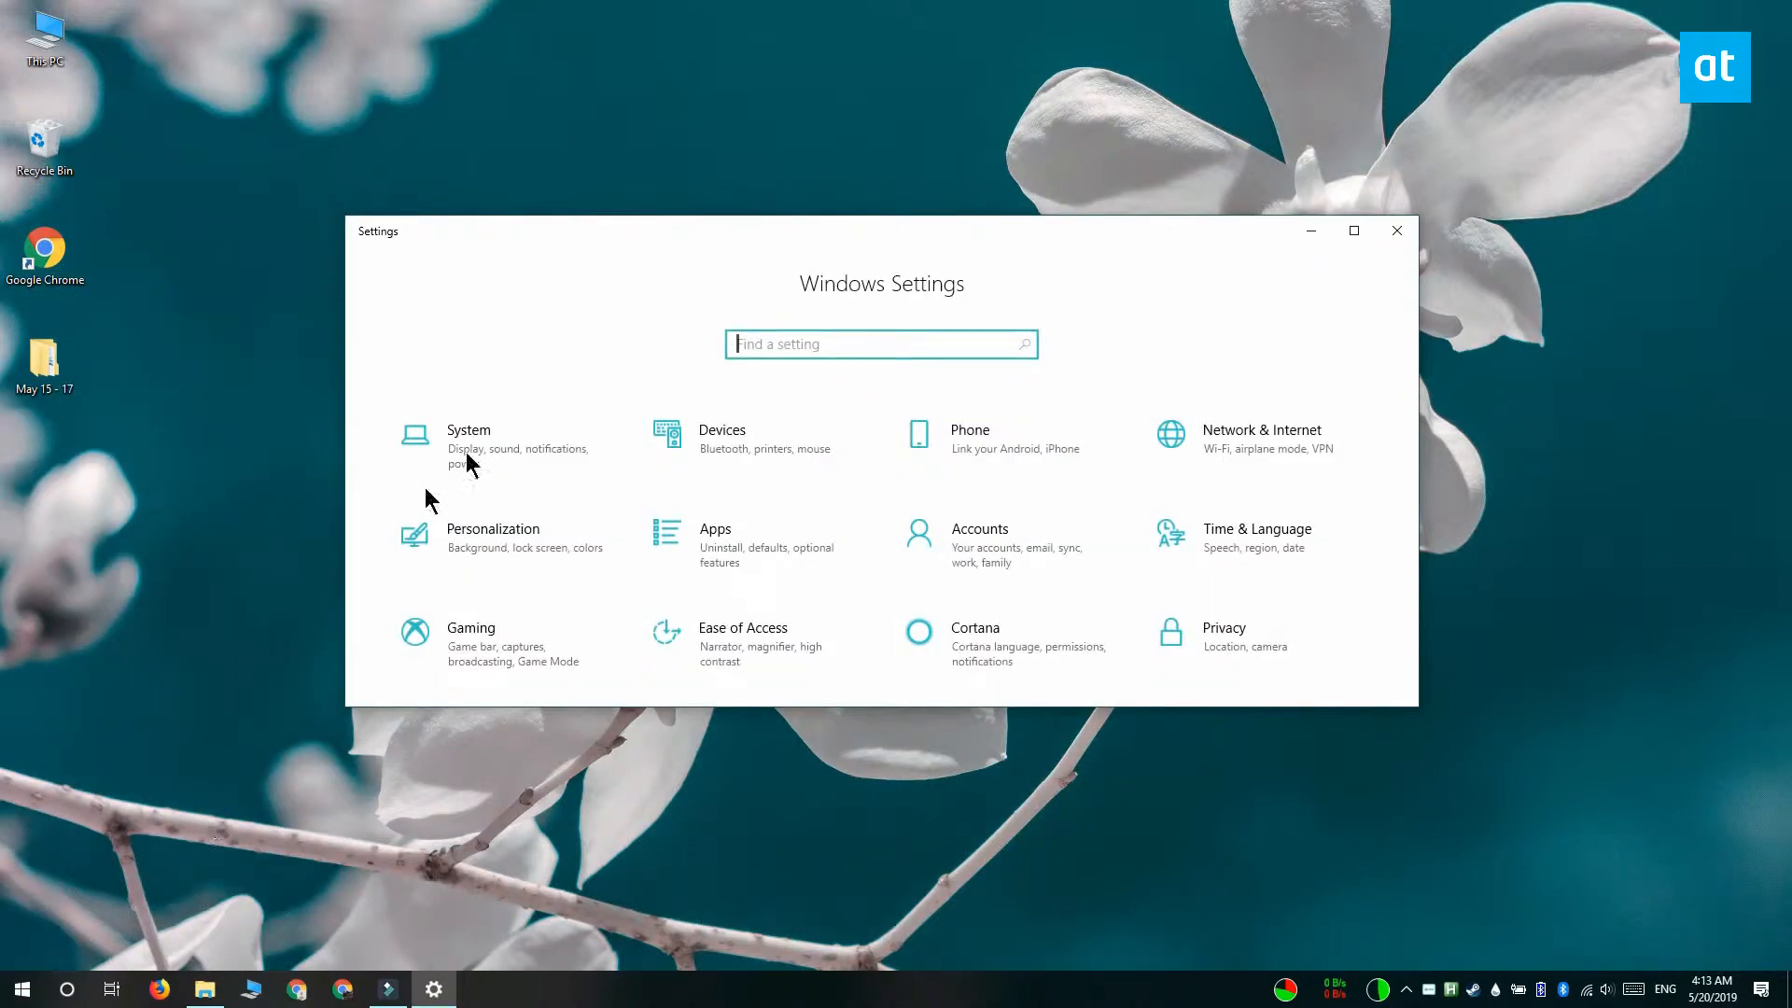
pyautogui.click(469, 437)
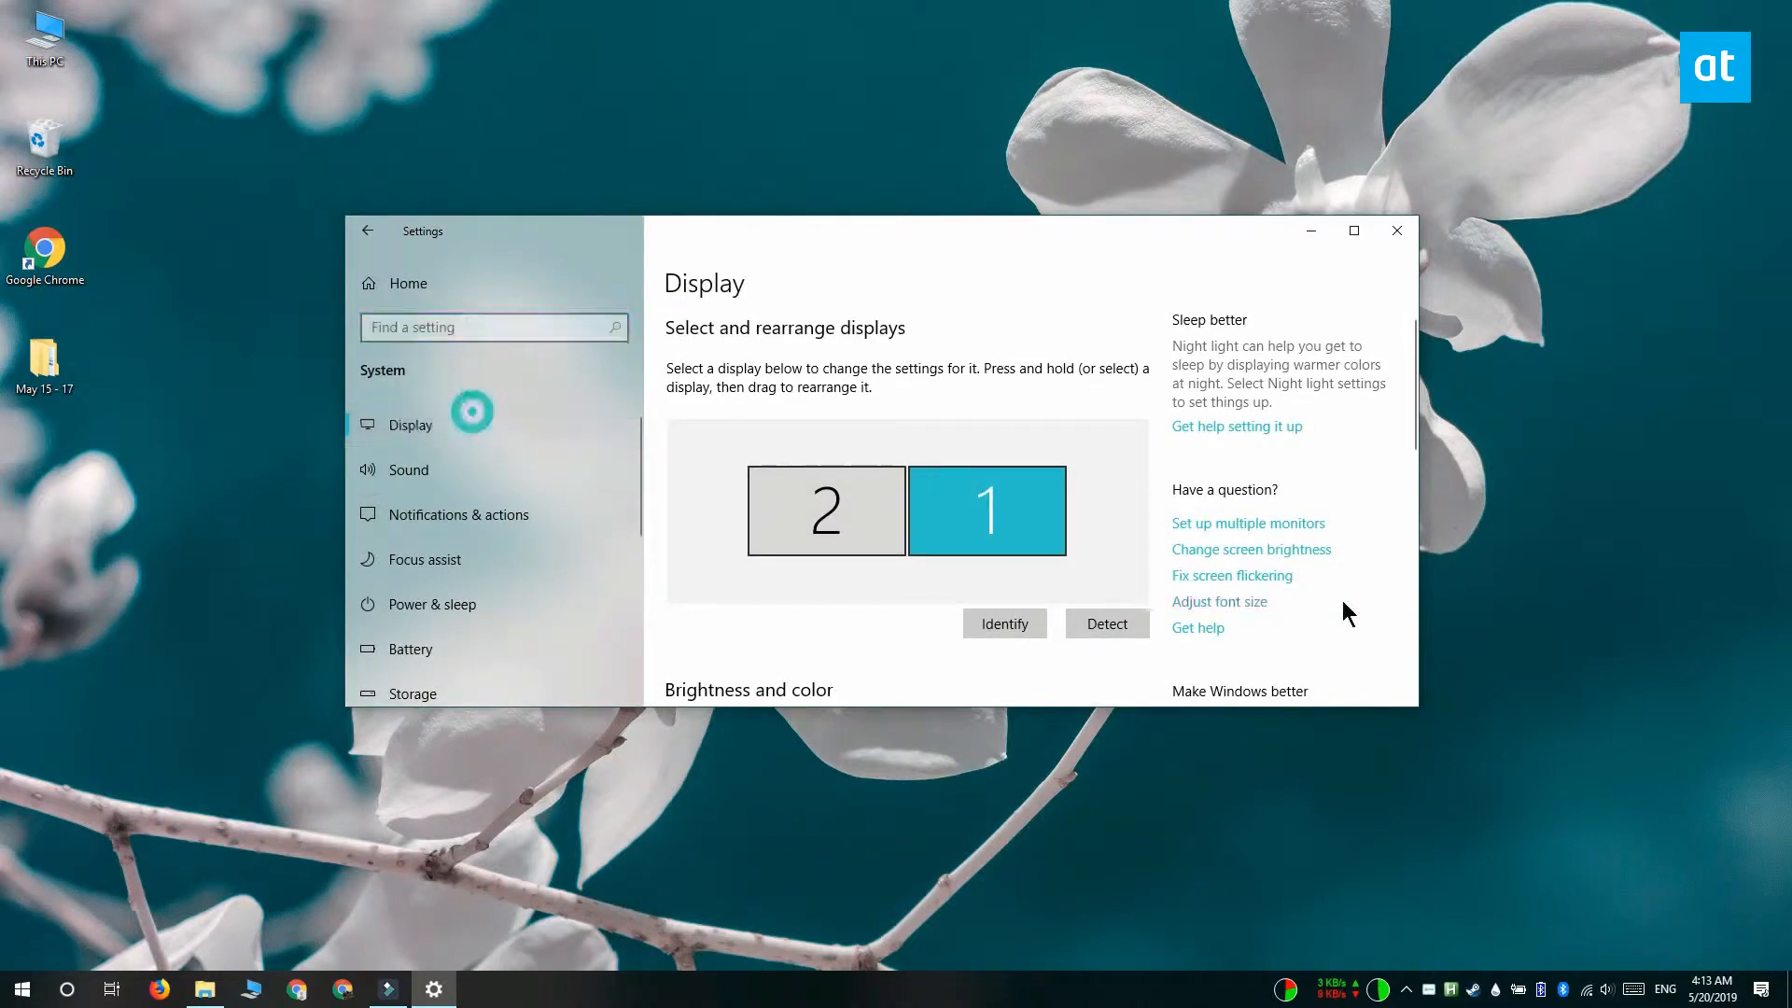
pyautogui.scroll(-3)
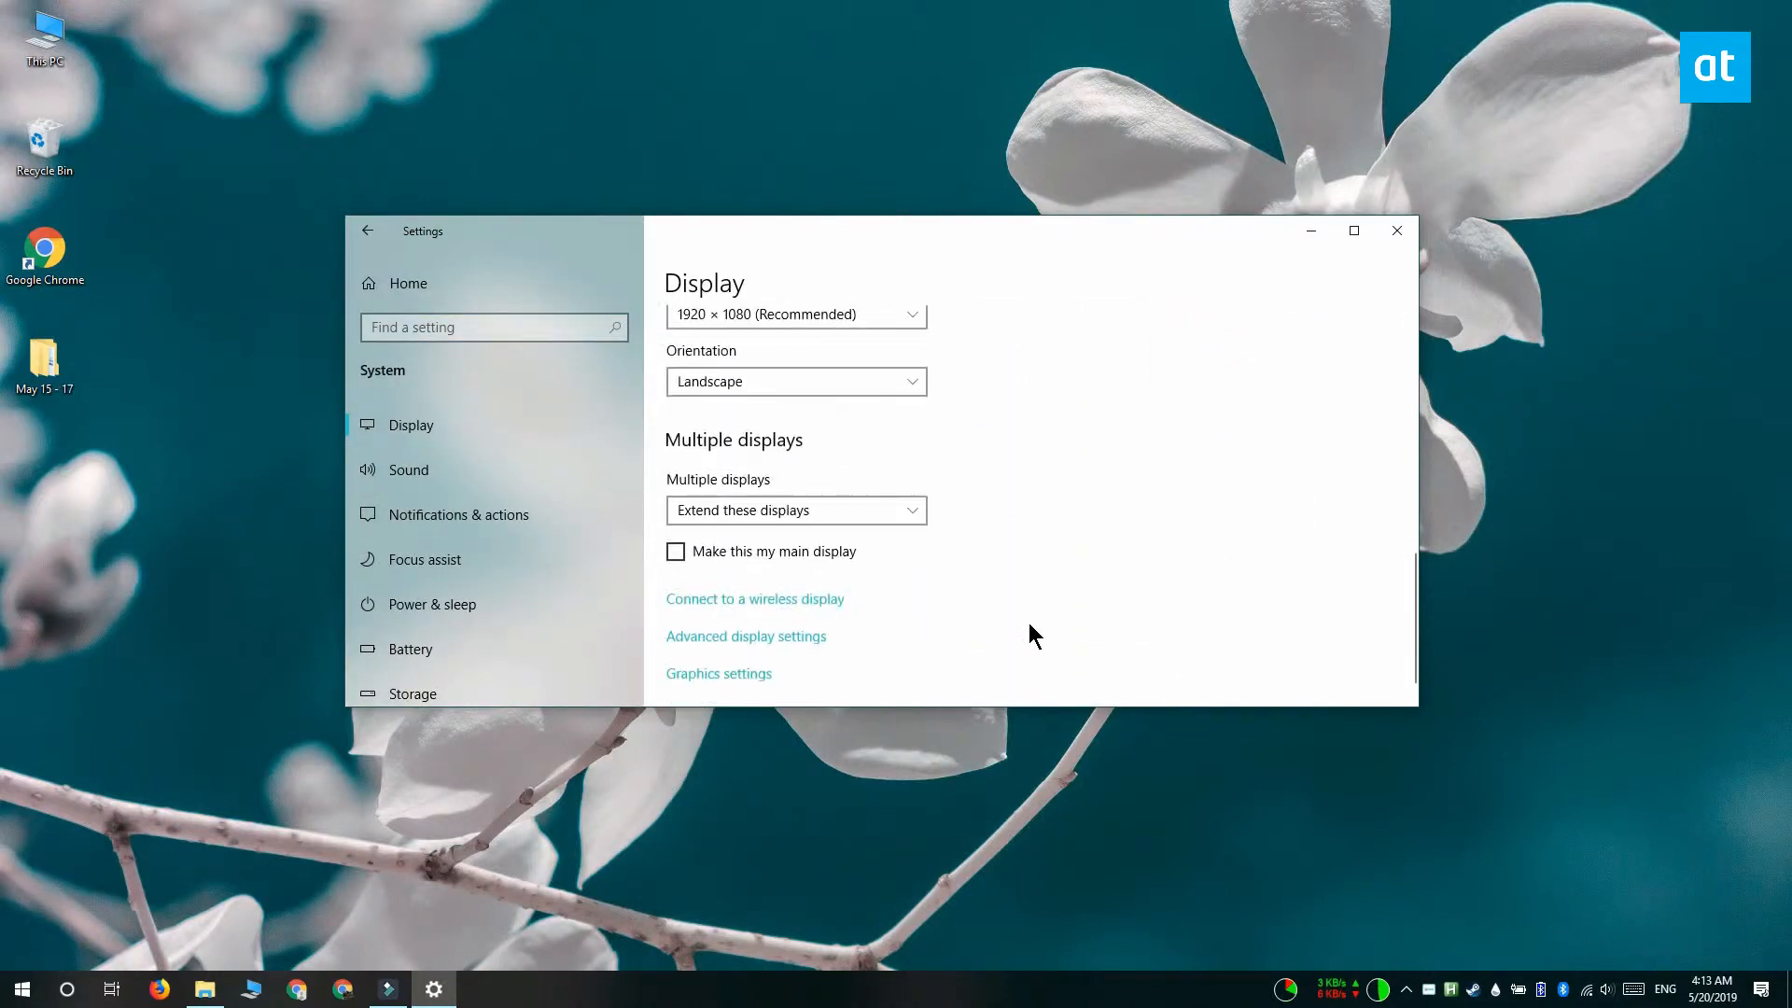
pyautogui.moveTo(703, 679)
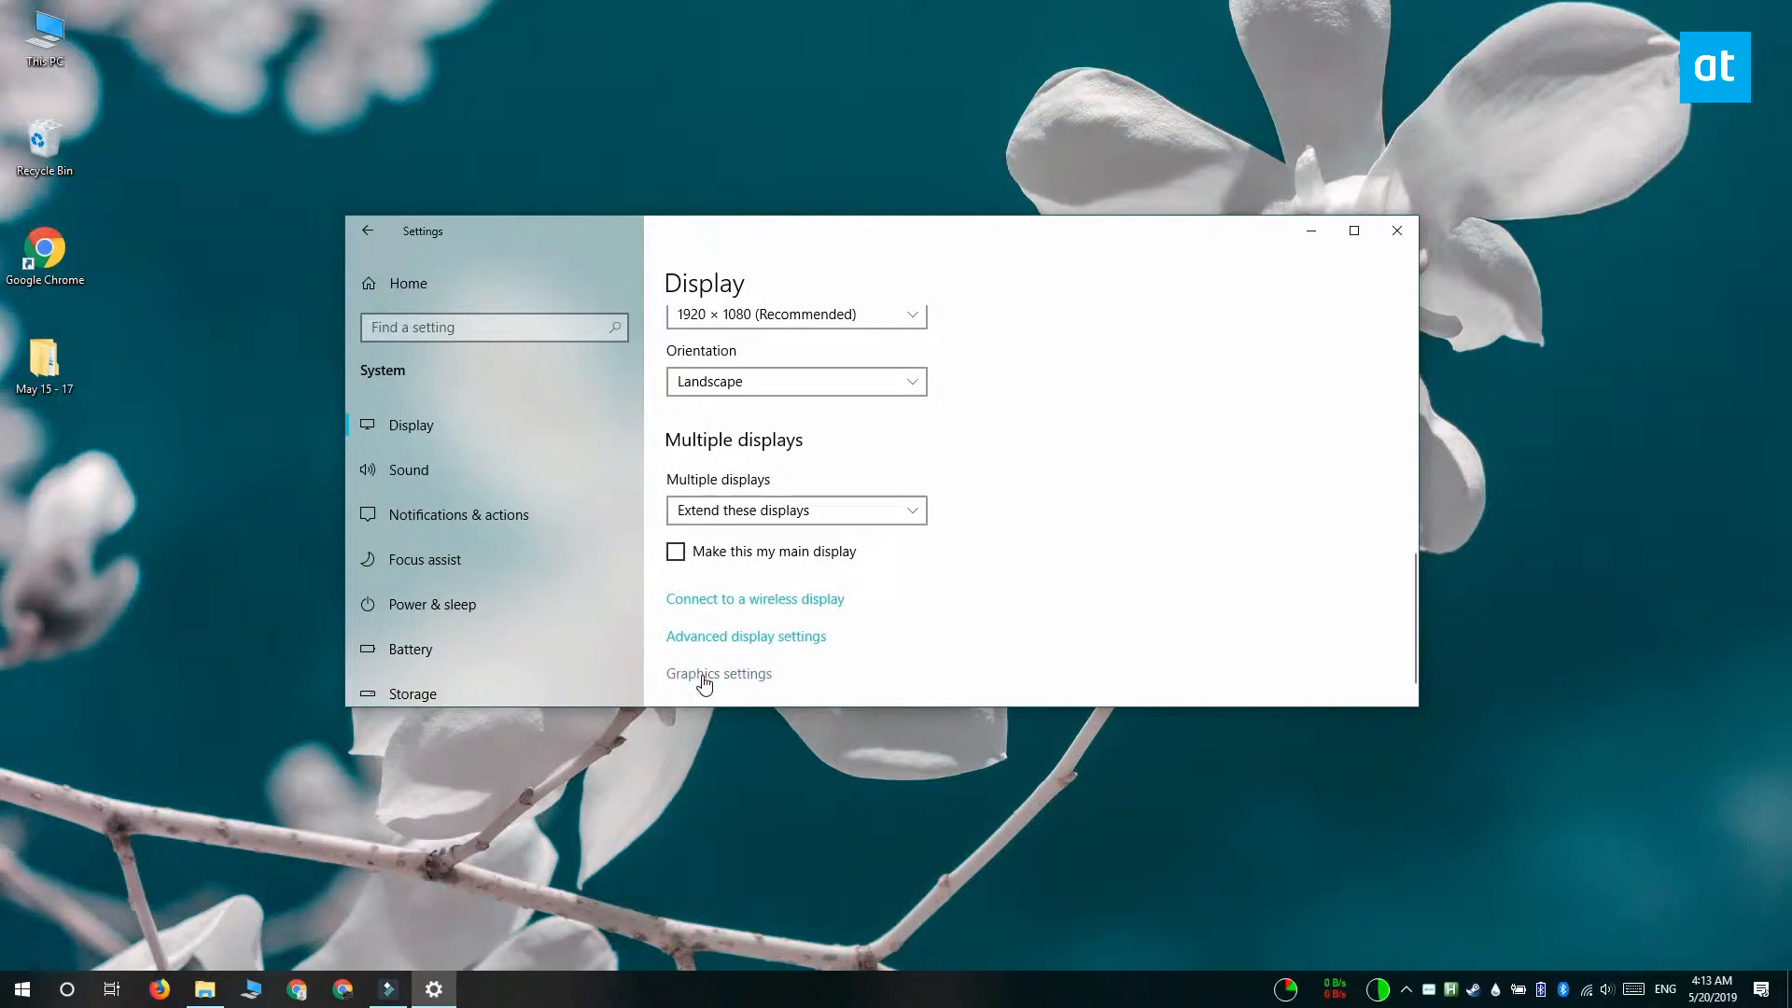
# - Open Graphics settings and choose Classic app as the app type to configure
pyautogui.click(719, 673)
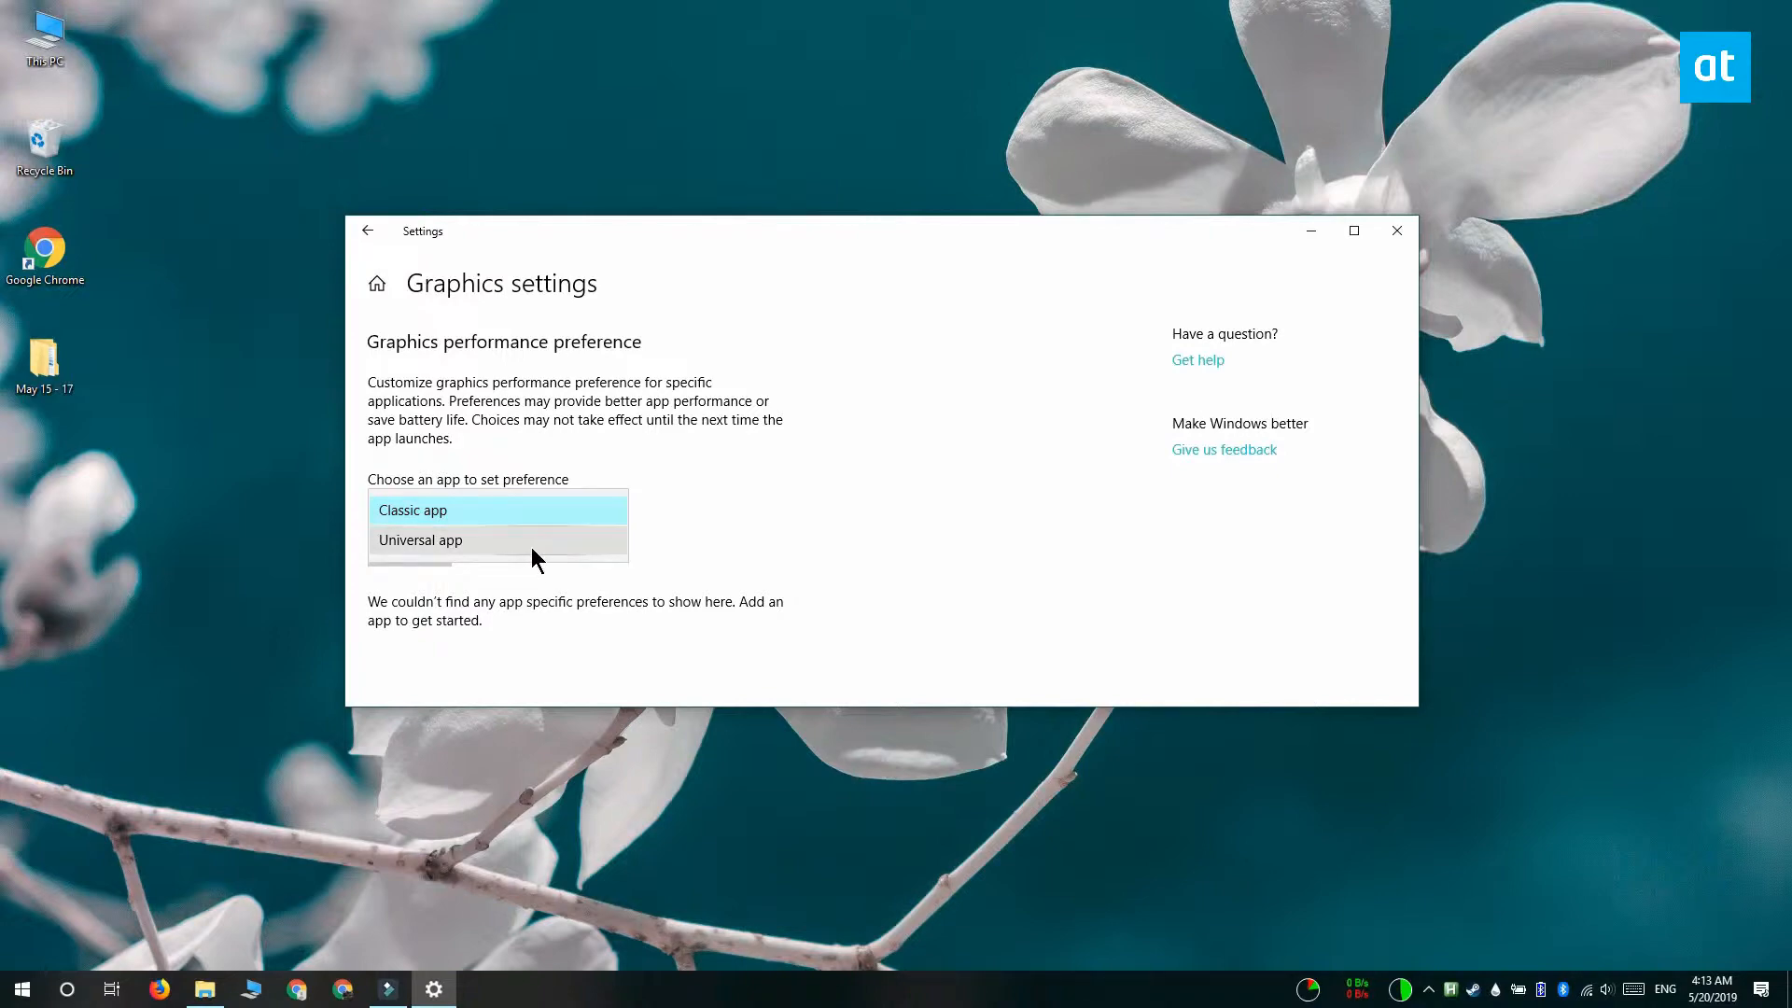
pyautogui.moveTo(559, 635)
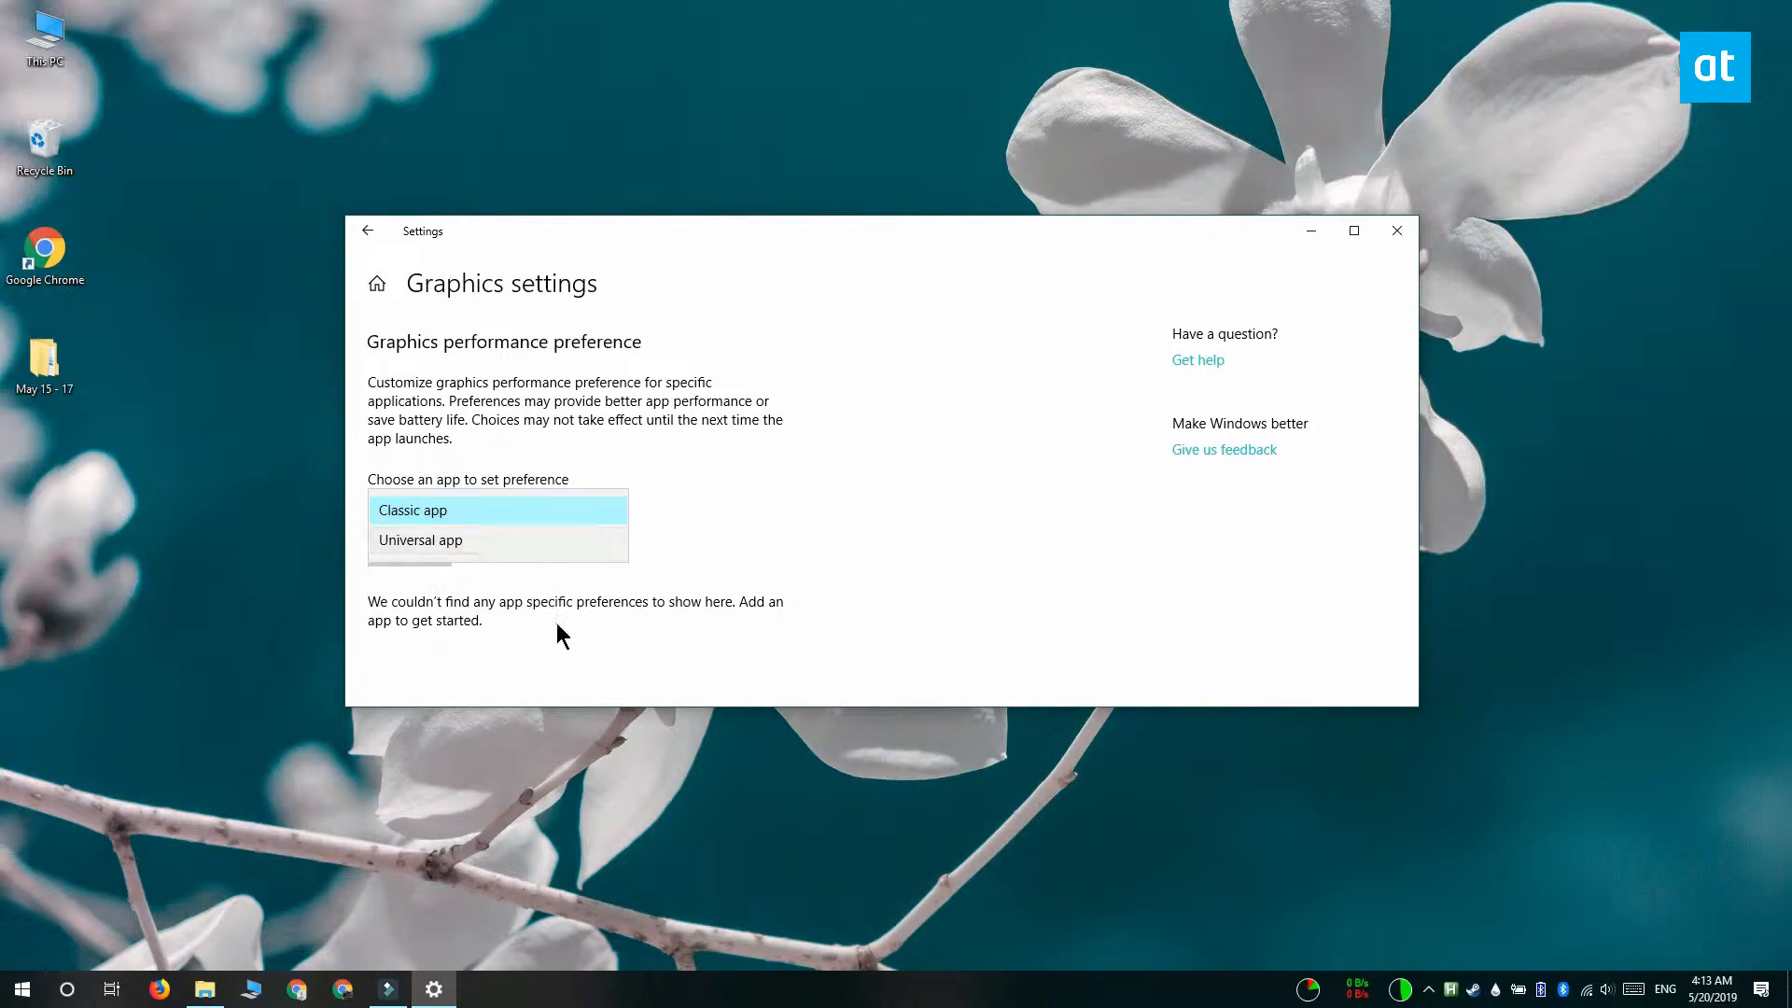
pyautogui.click(496, 509)
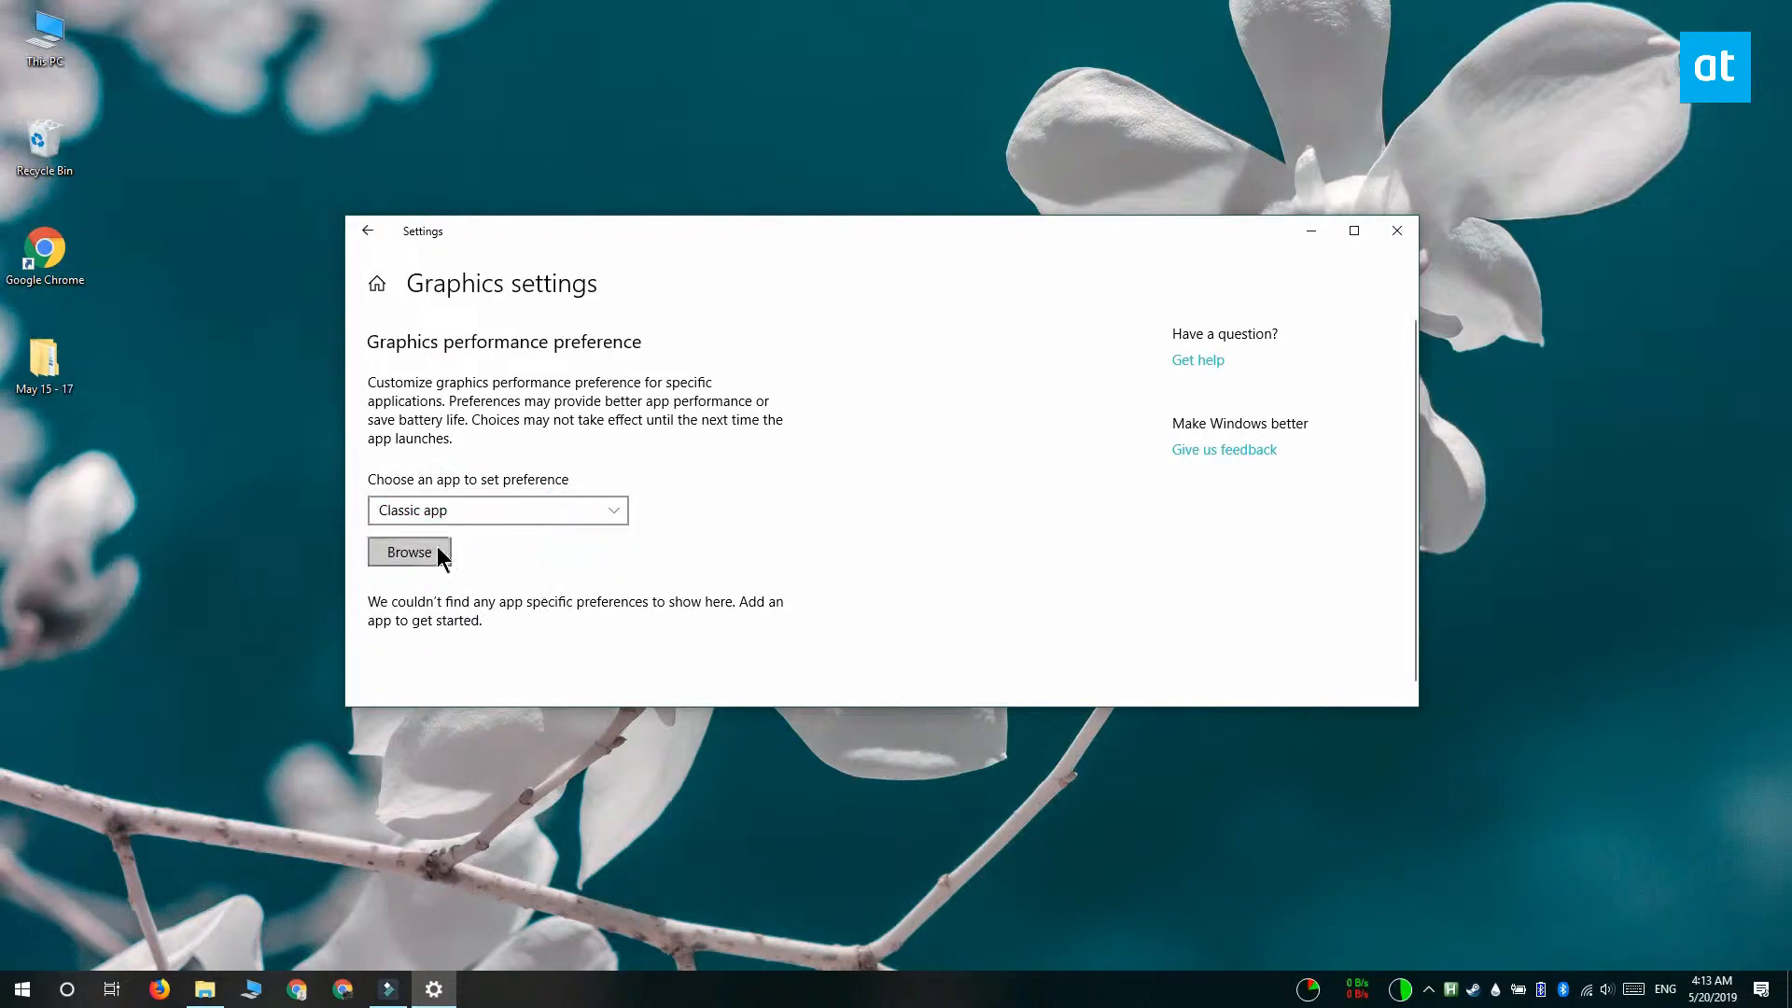
# - Browse to vlc.exe in the VideoLAN\VLC folder and add VLC to the preference list
pyautogui.click(408, 552)
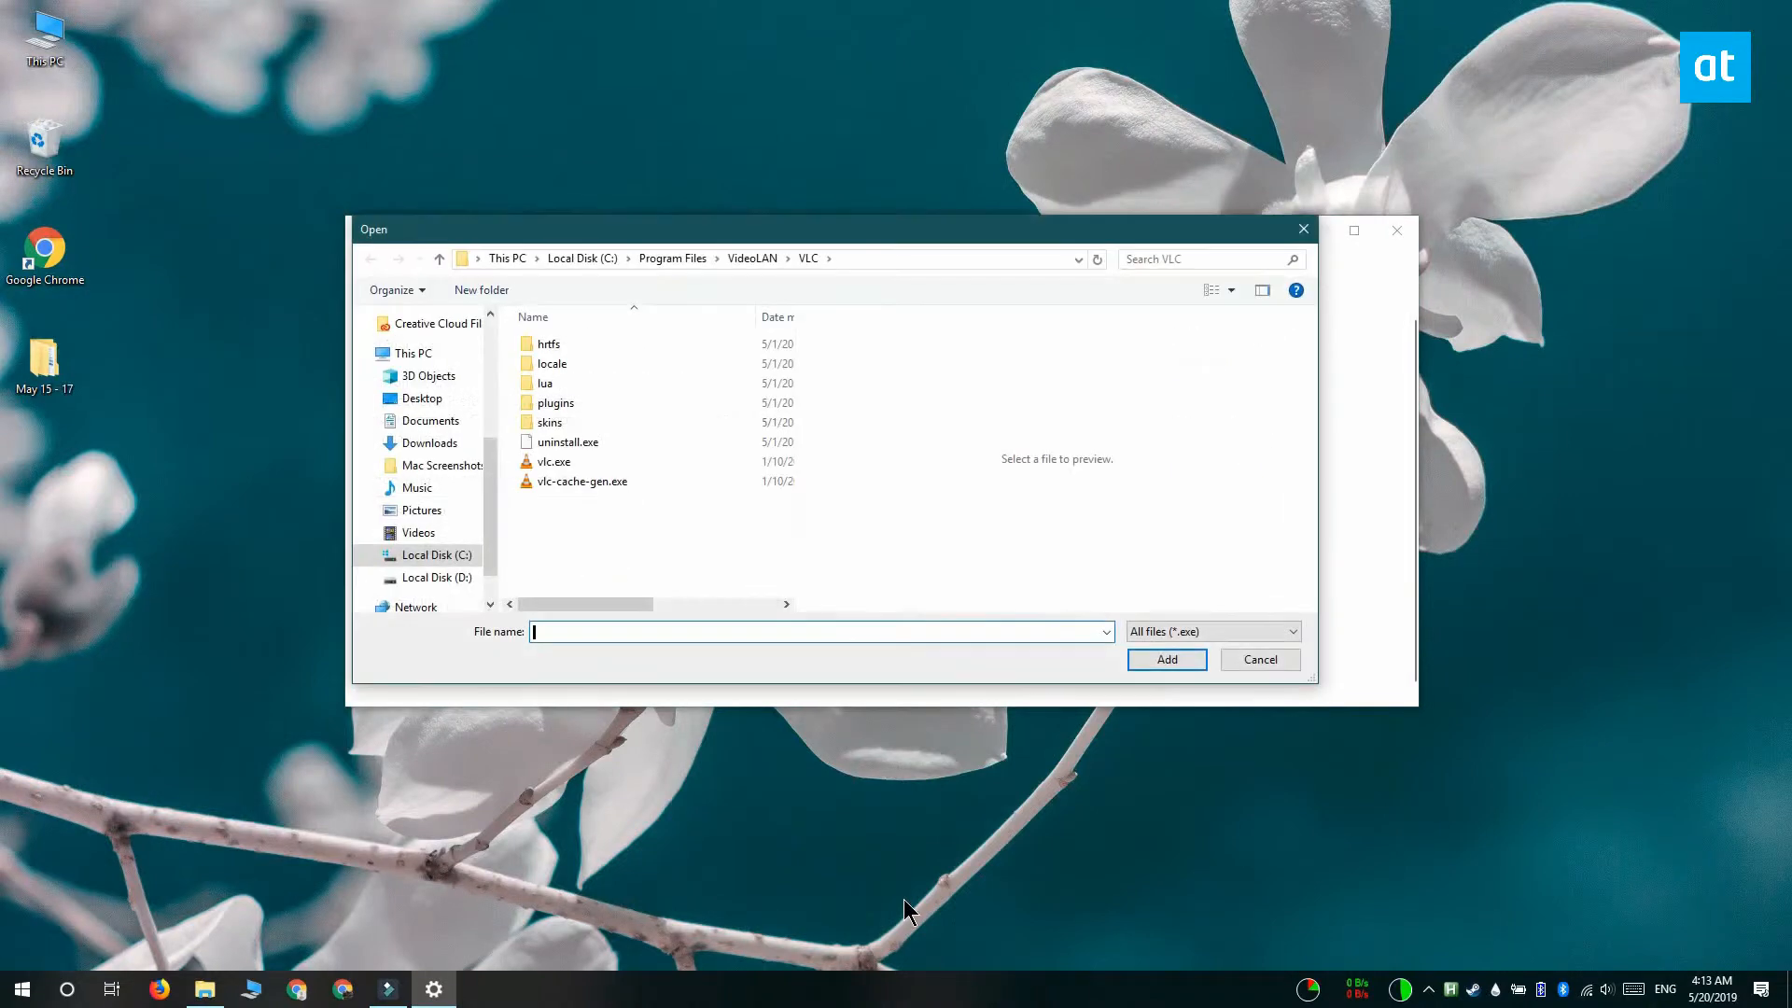
pyautogui.moveTo(635, 808)
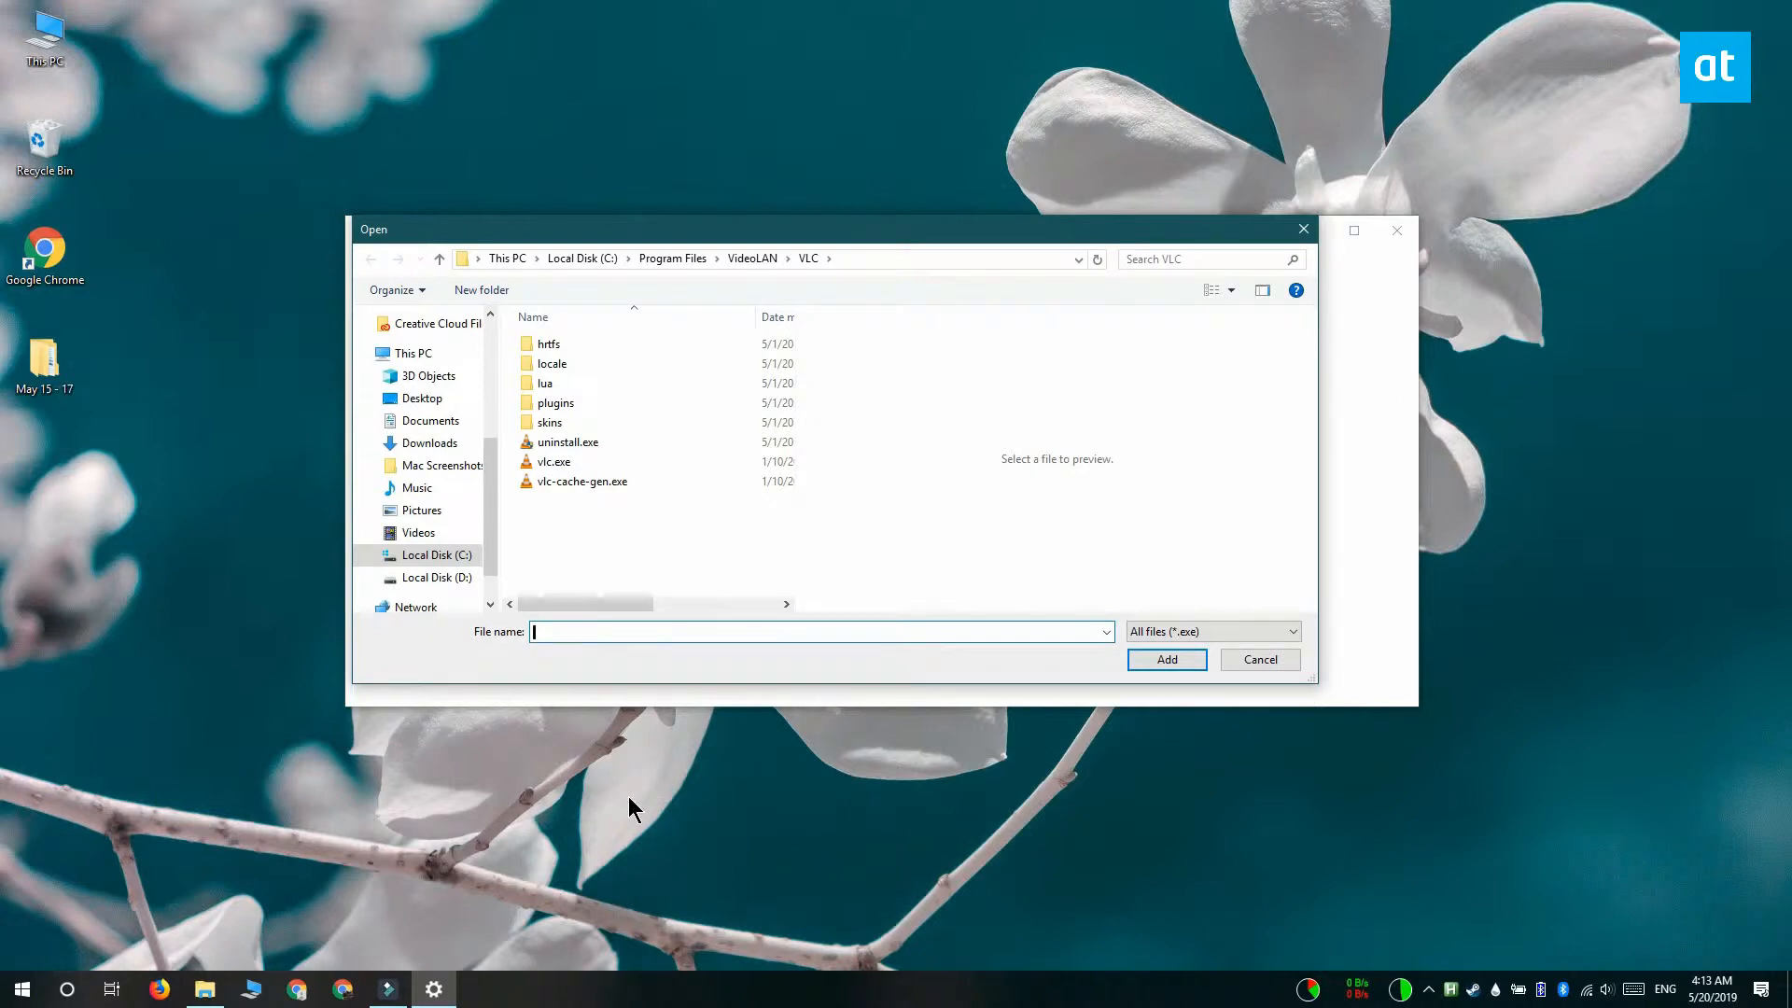
pyautogui.click(555, 461)
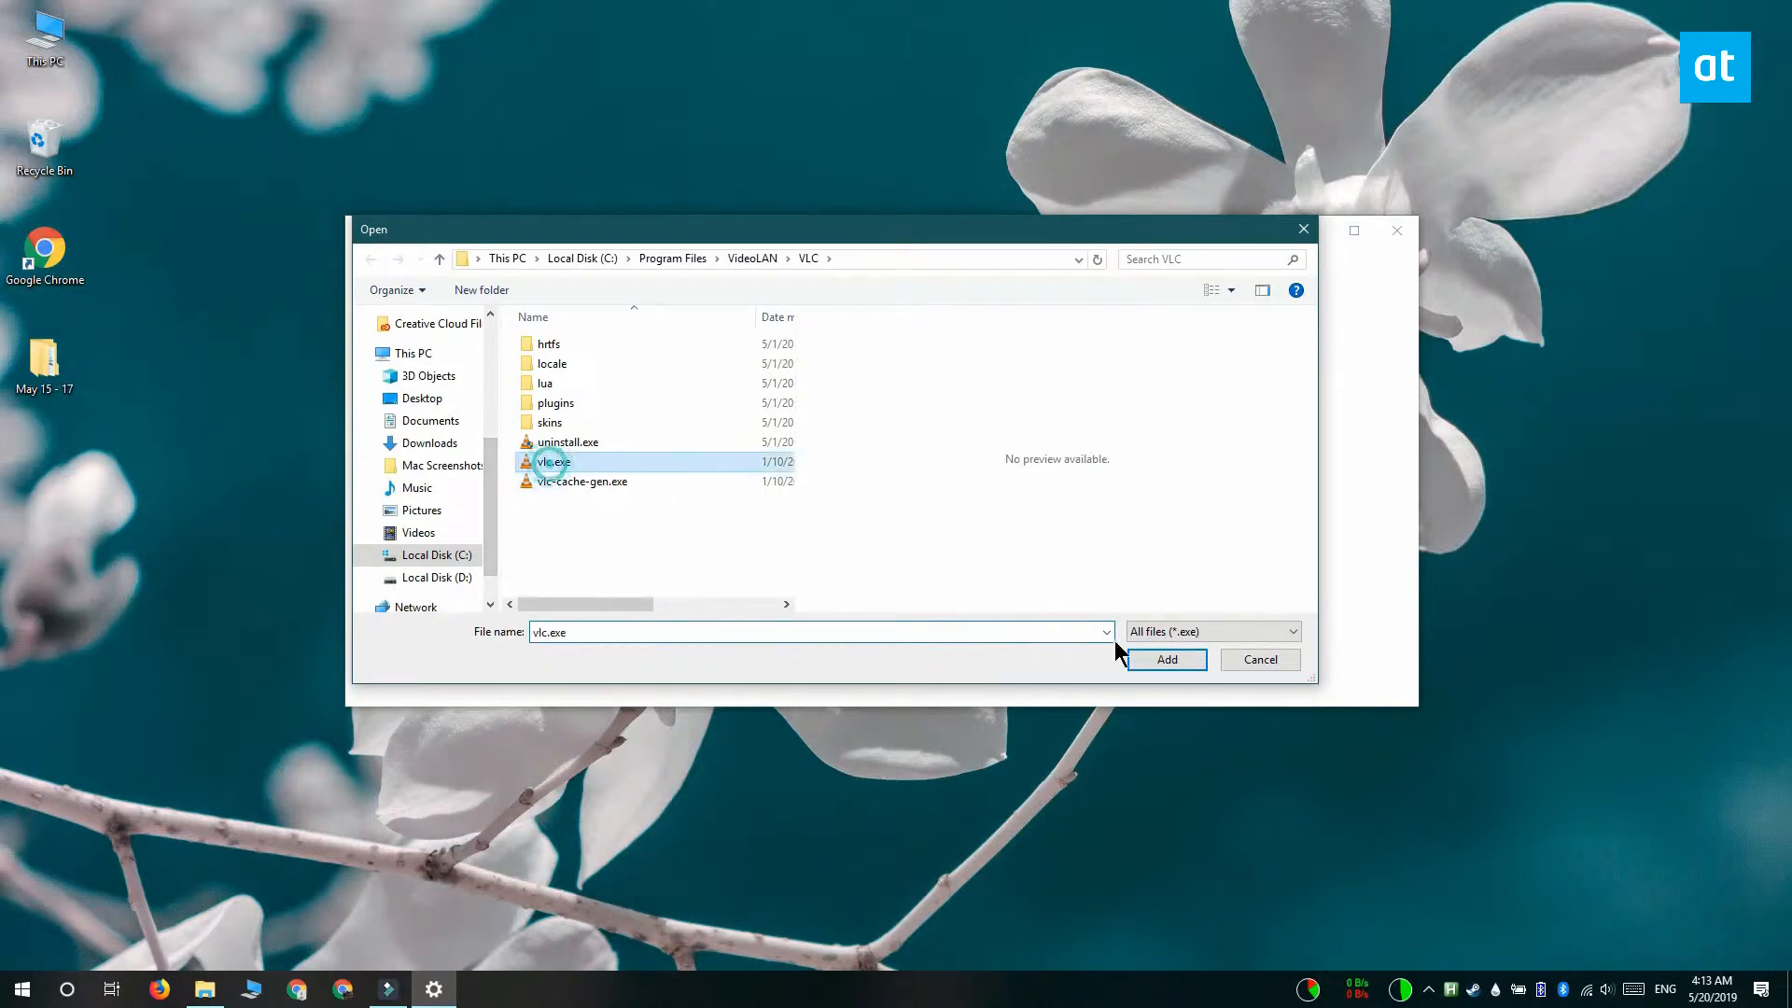
pyautogui.click(1164, 659)
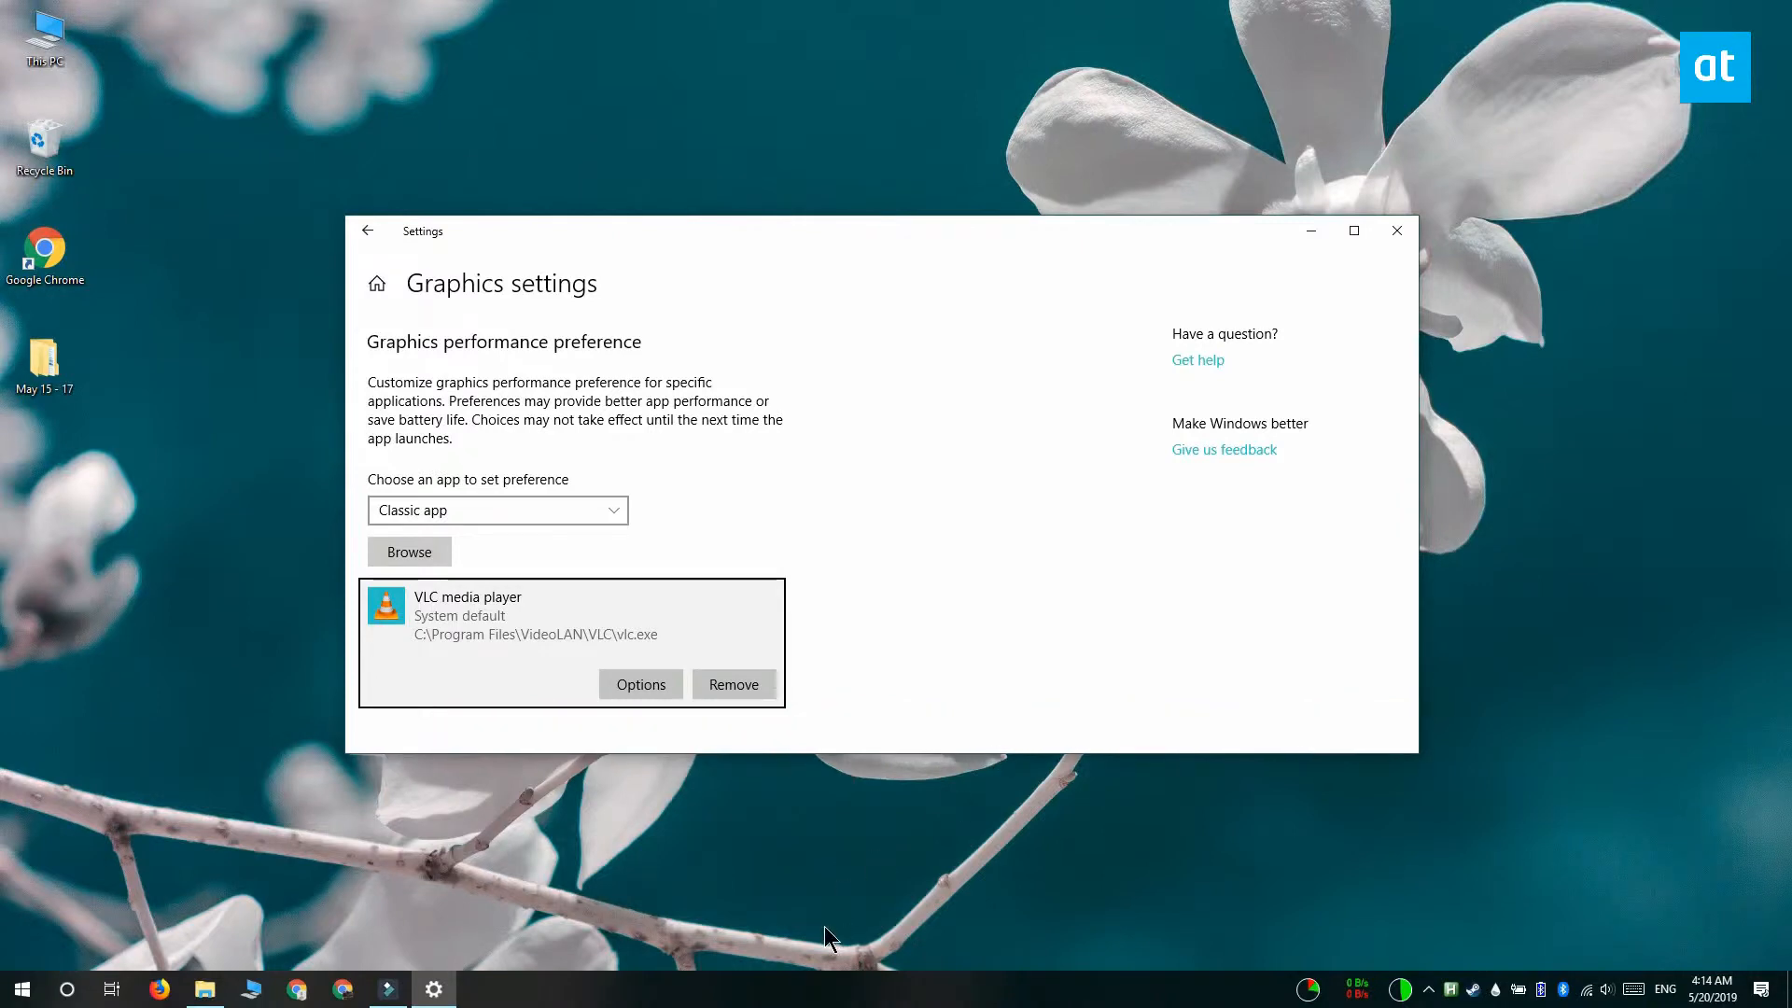
pyautogui.moveTo(640, 683)
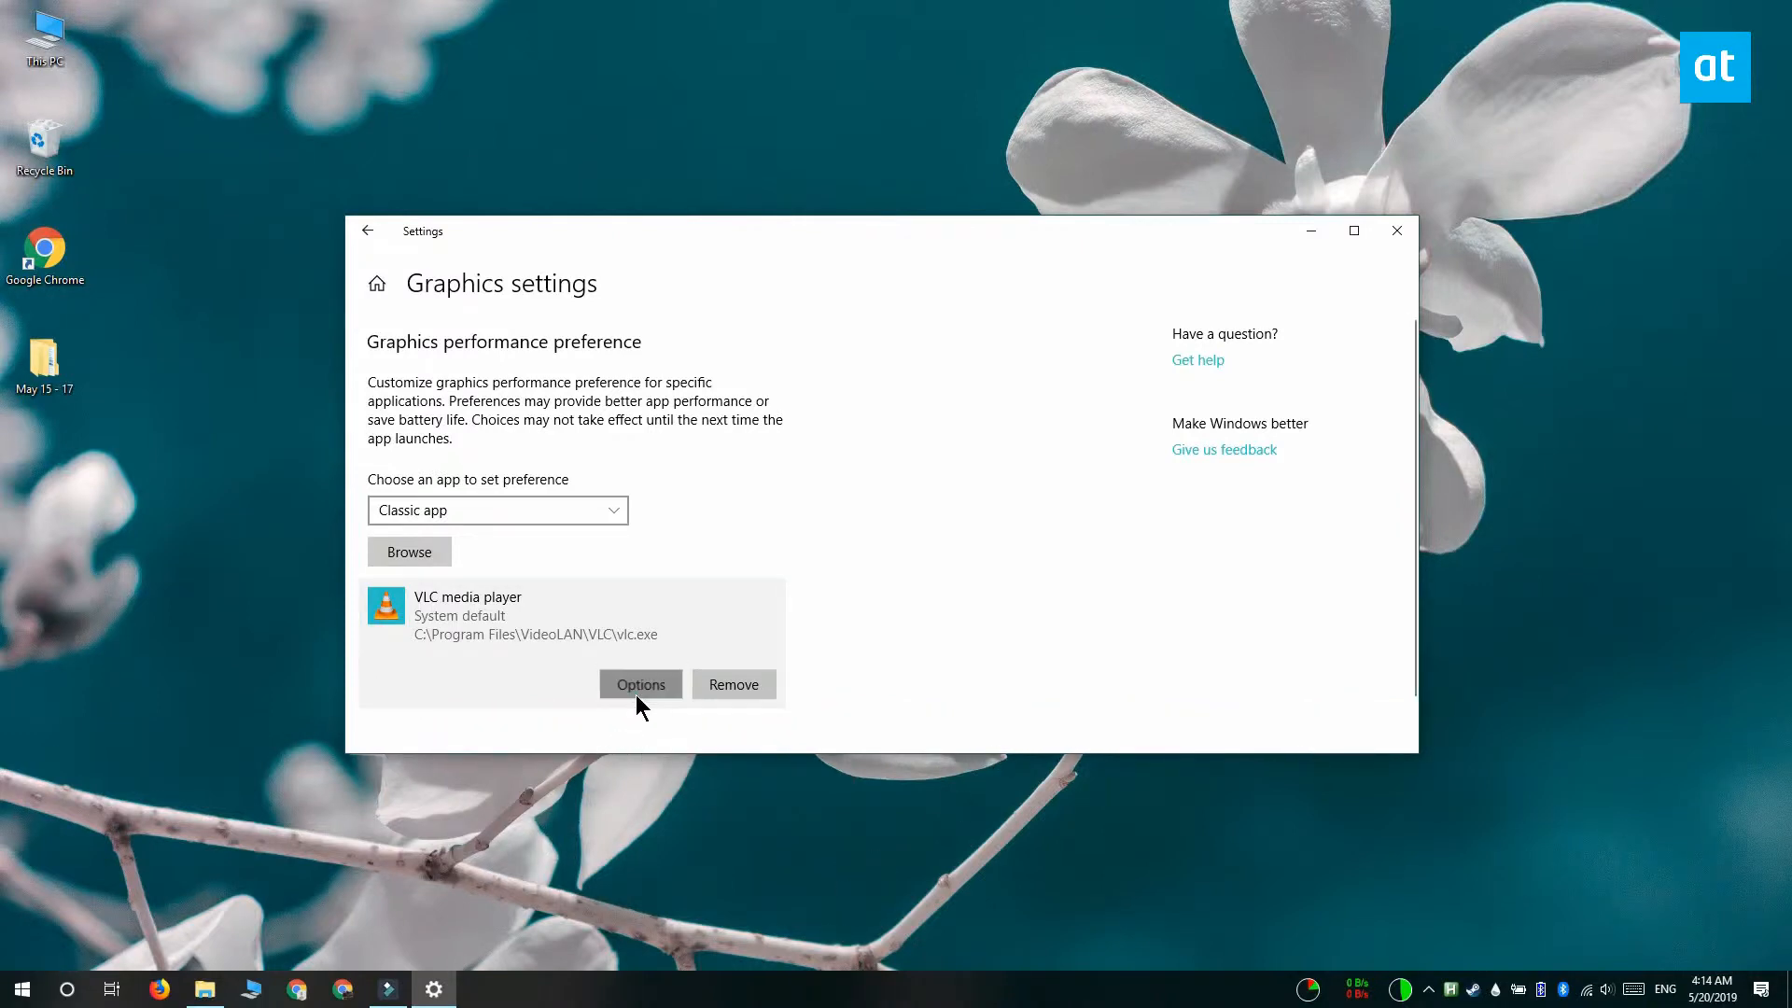
# - Set VLC media player's graphics preference to High performance and save it
pyautogui.click(641, 683)
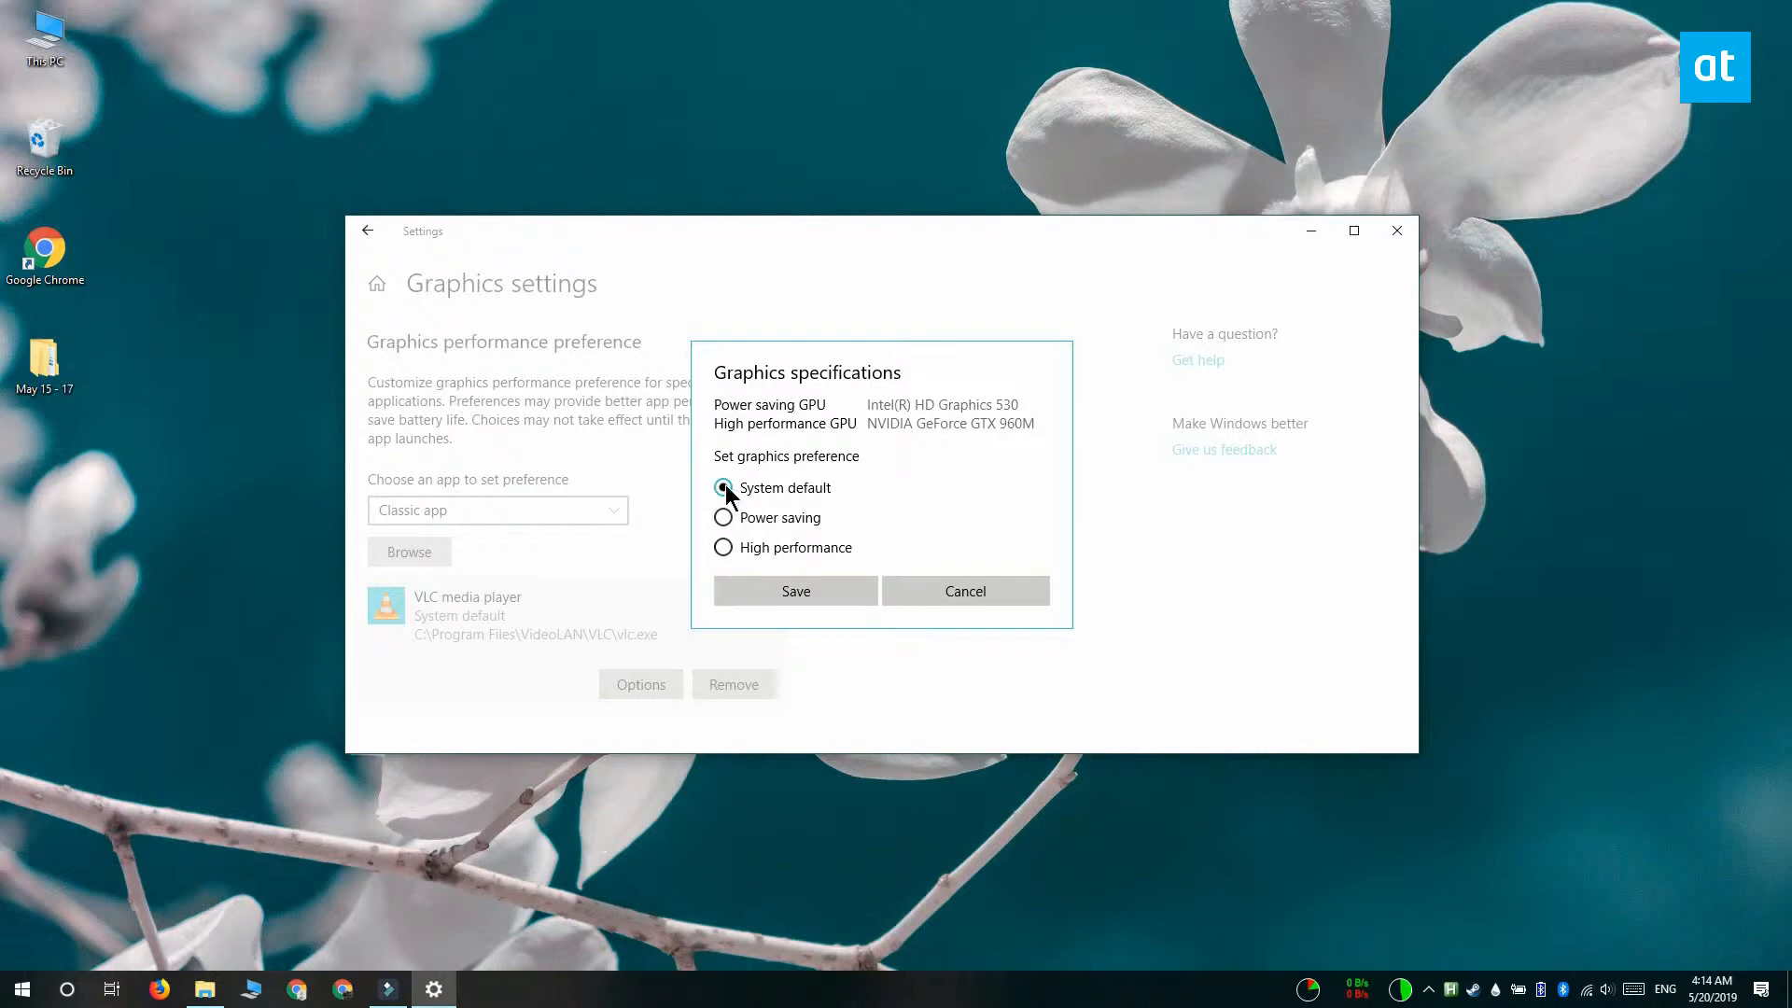
pyautogui.moveTo(844, 560)
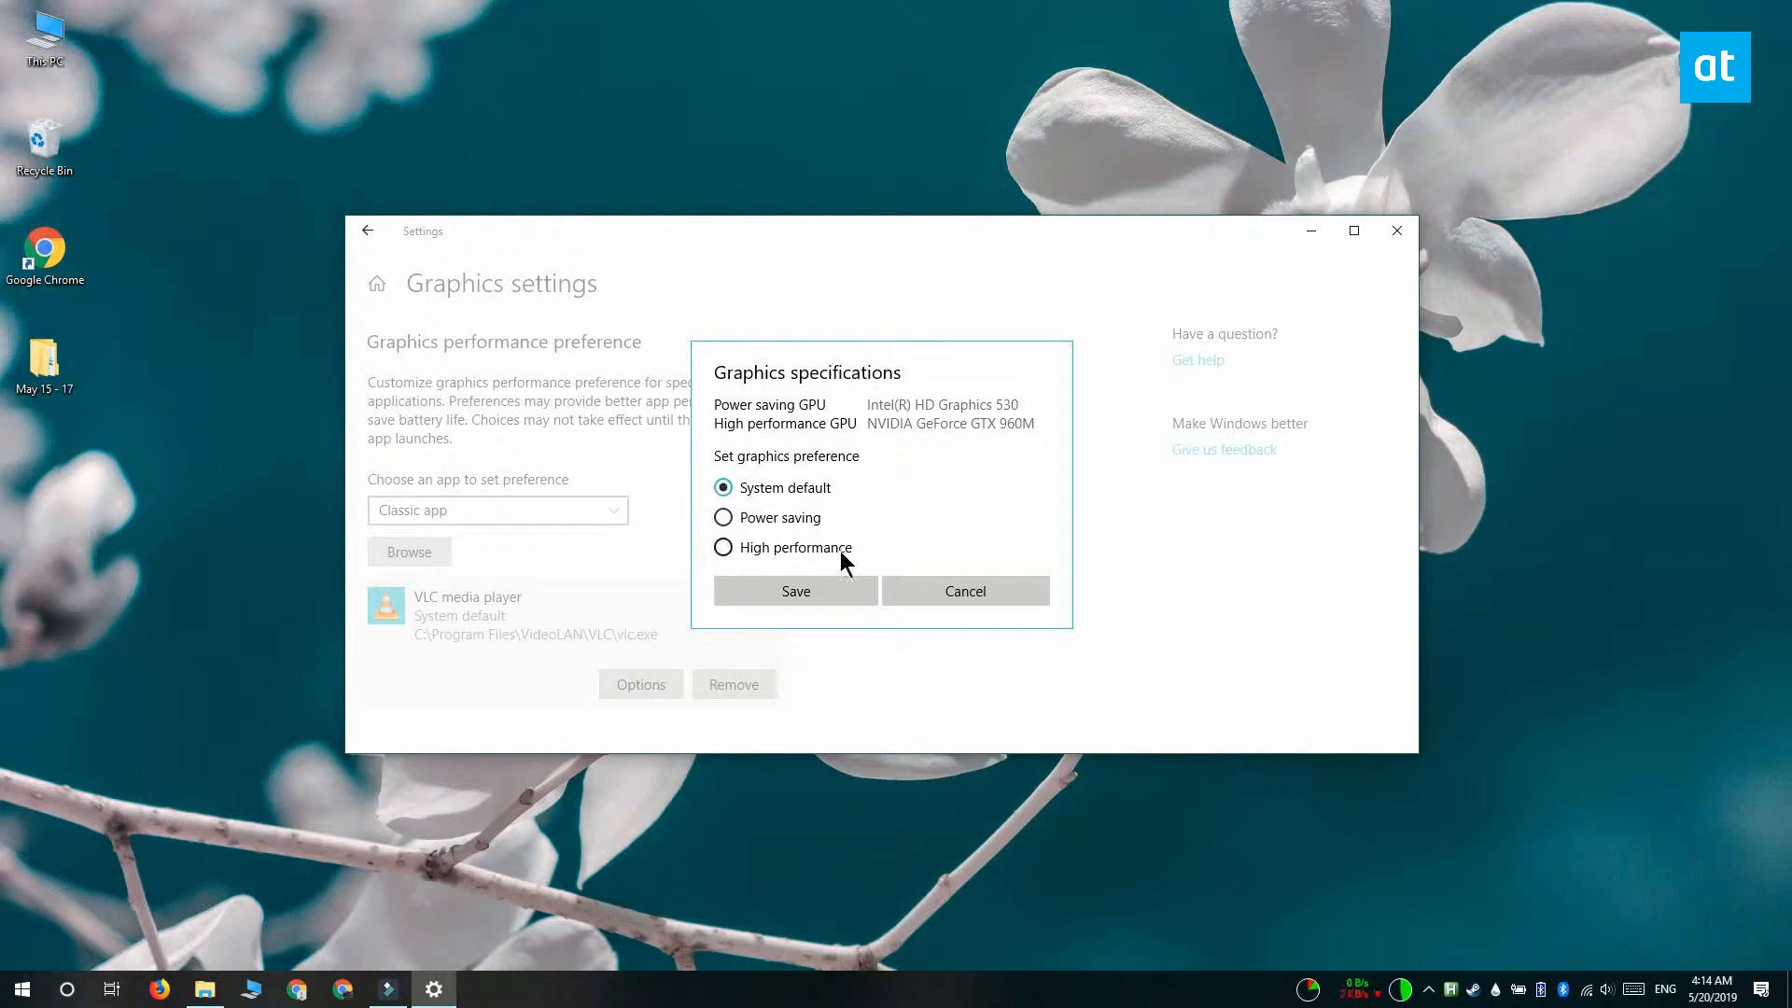
pyautogui.click(722, 517)
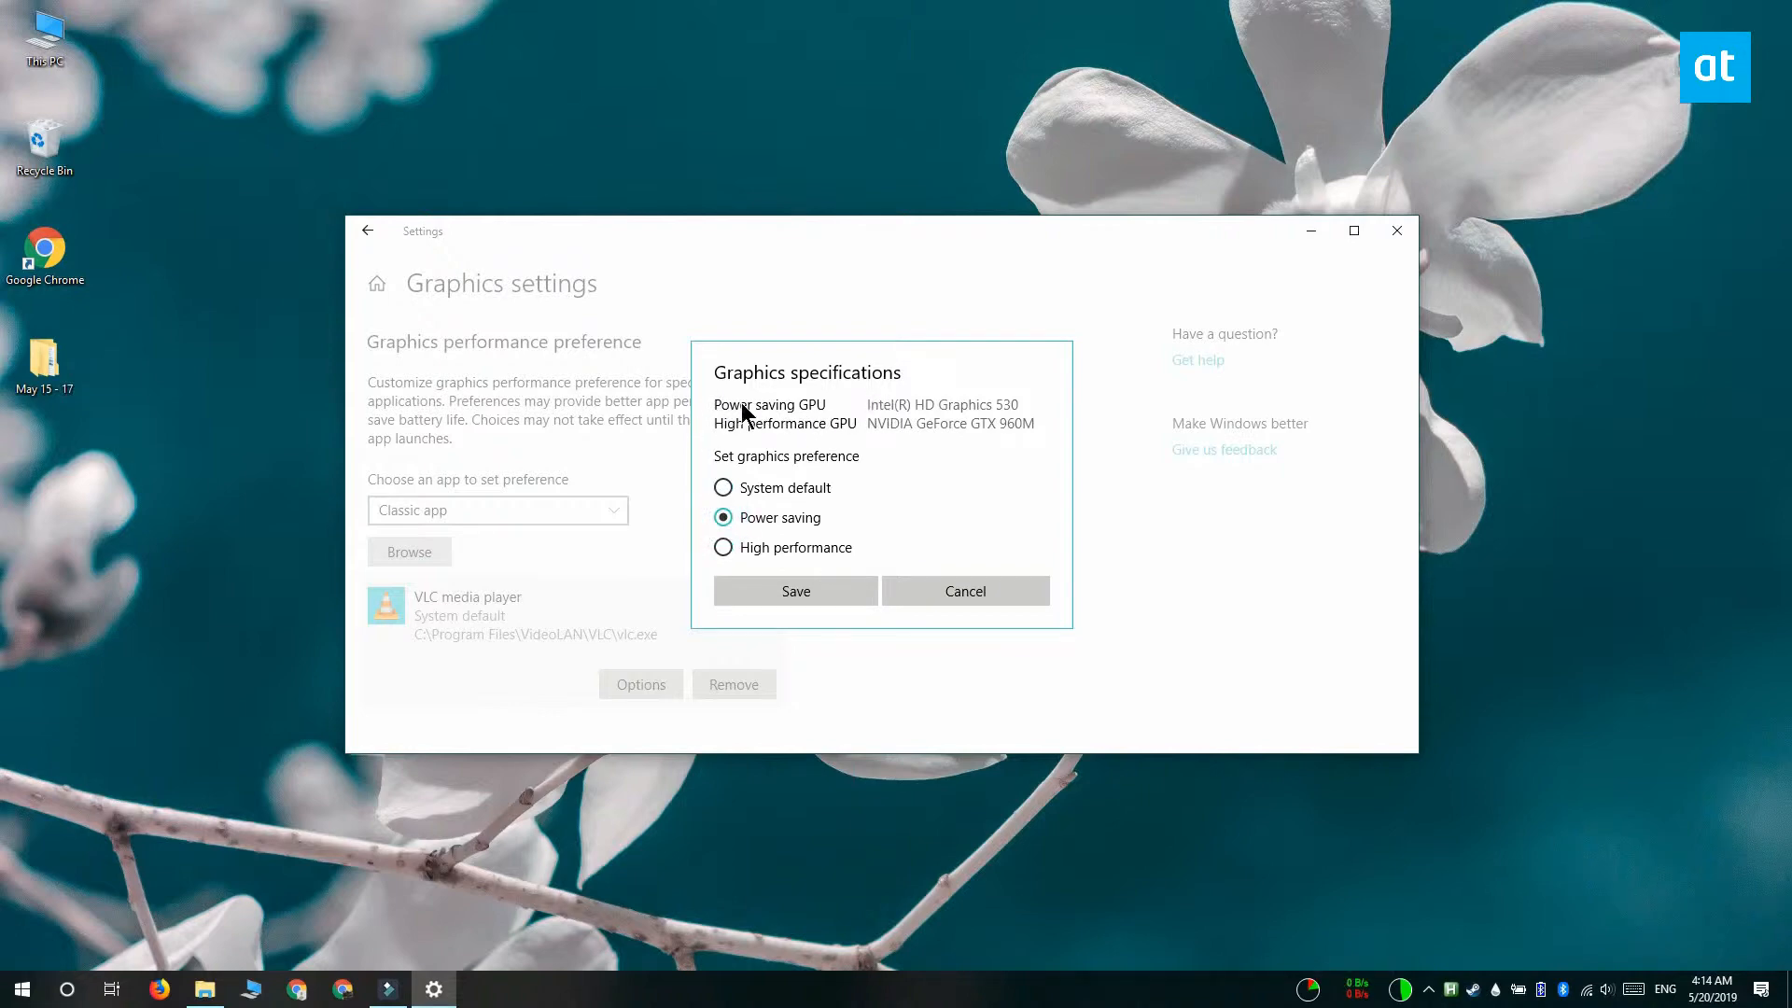
pyautogui.moveTo(812, 425)
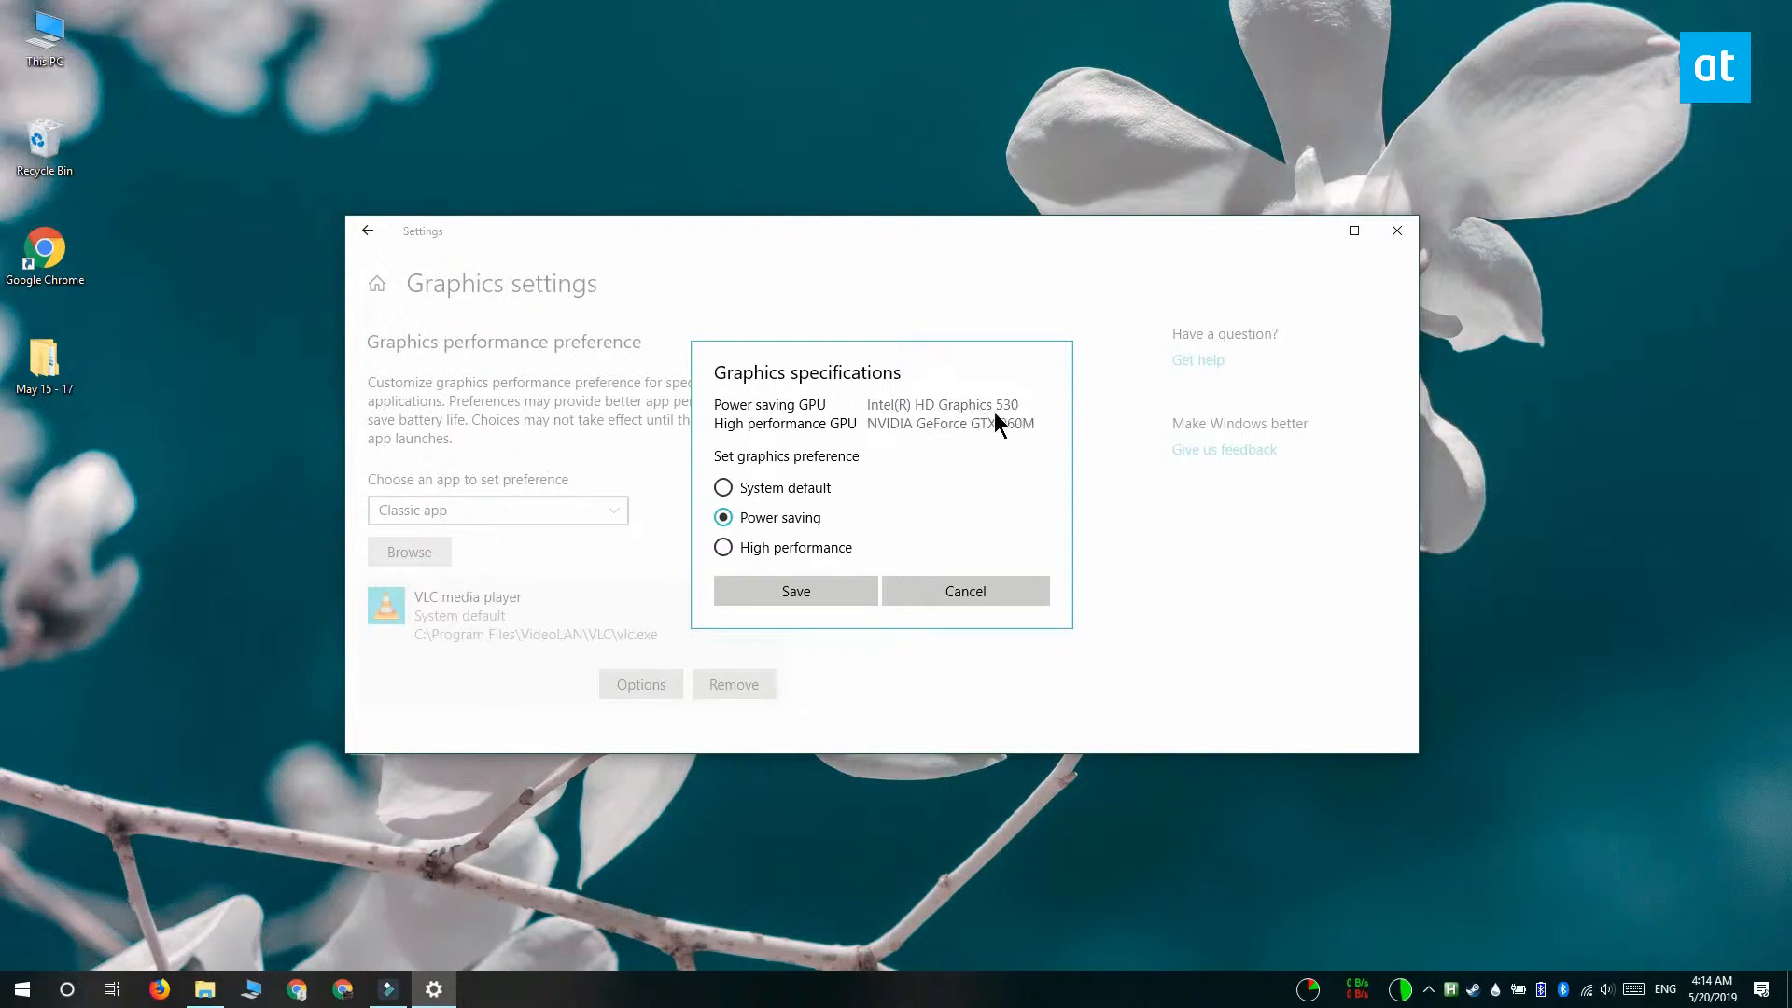
pyautogui.moveTo(722, 547)
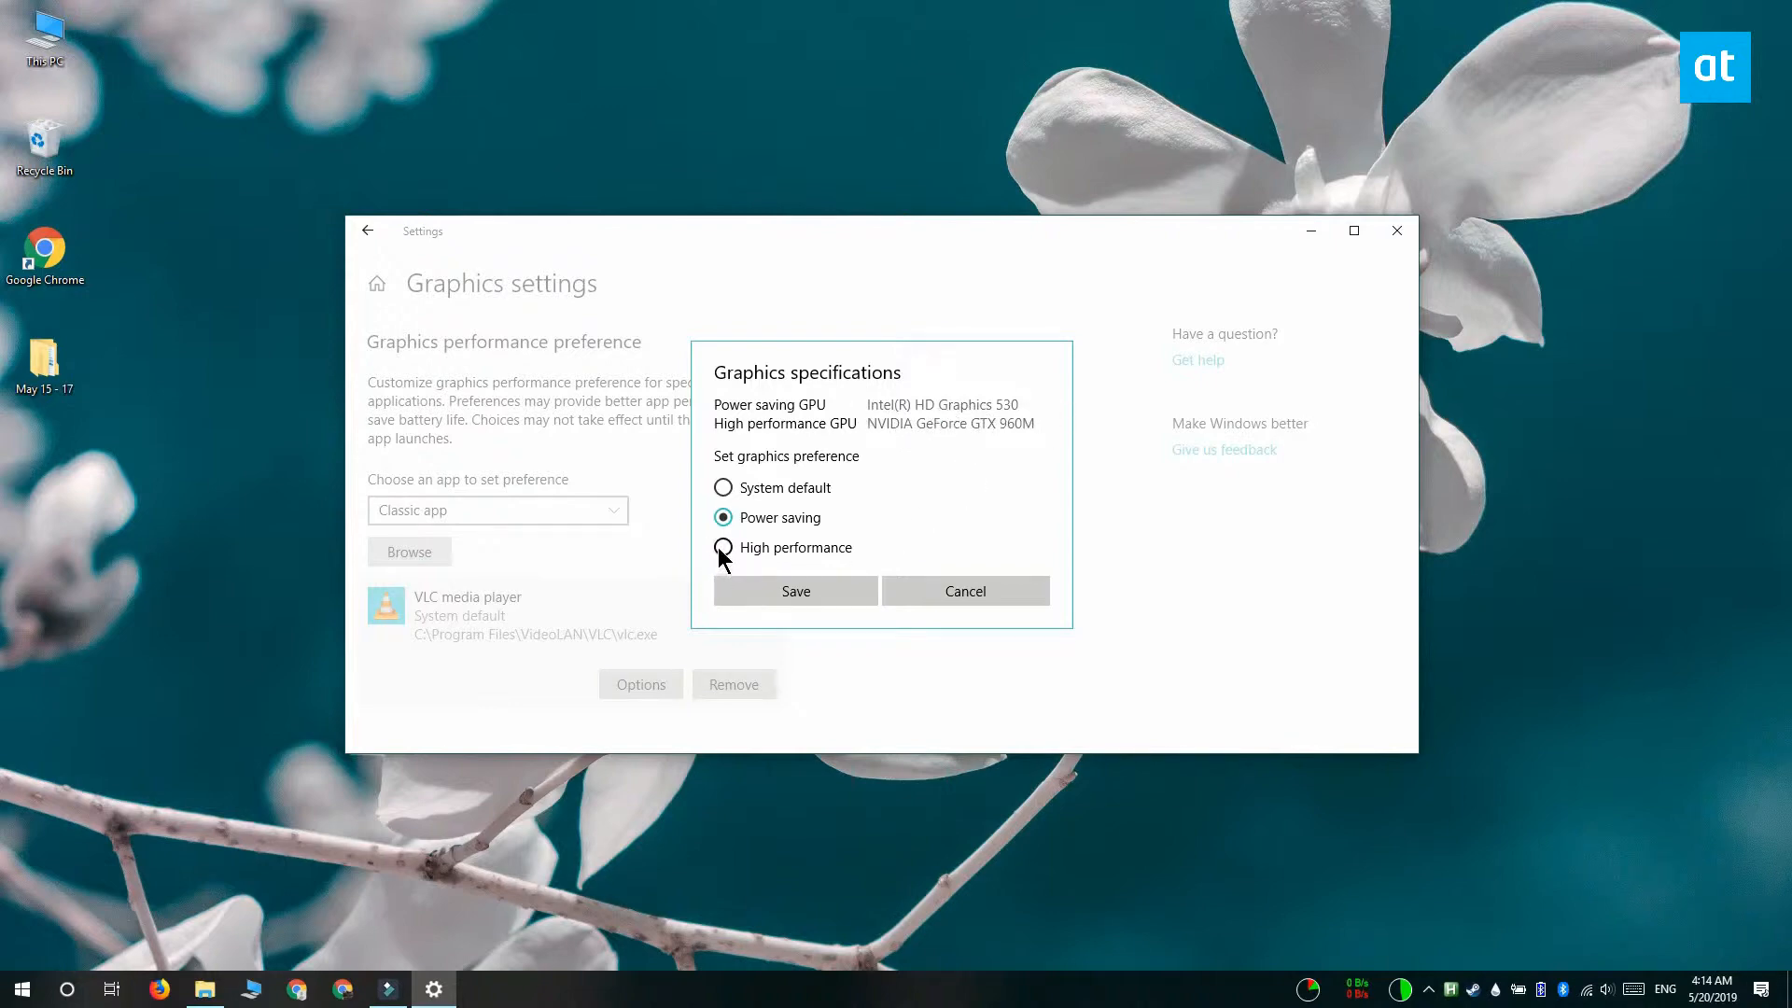
pyautogui.click(722, 547)
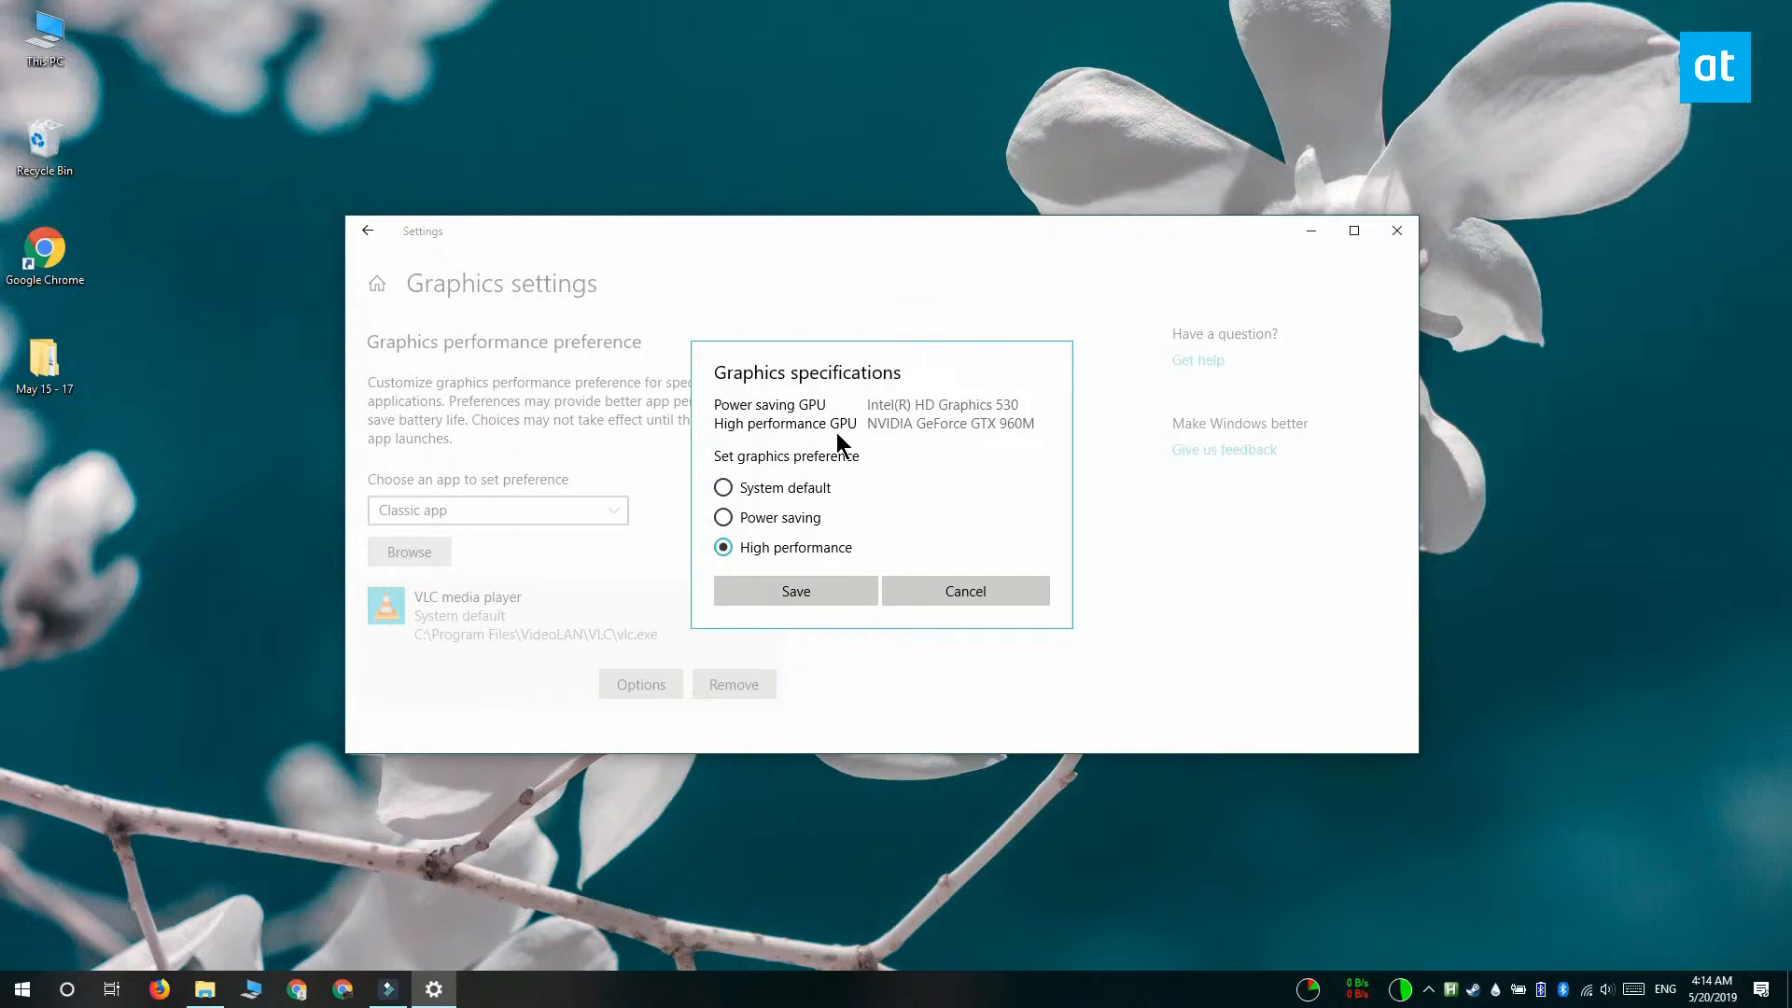
pyautogui.moveTo(1038, 440)
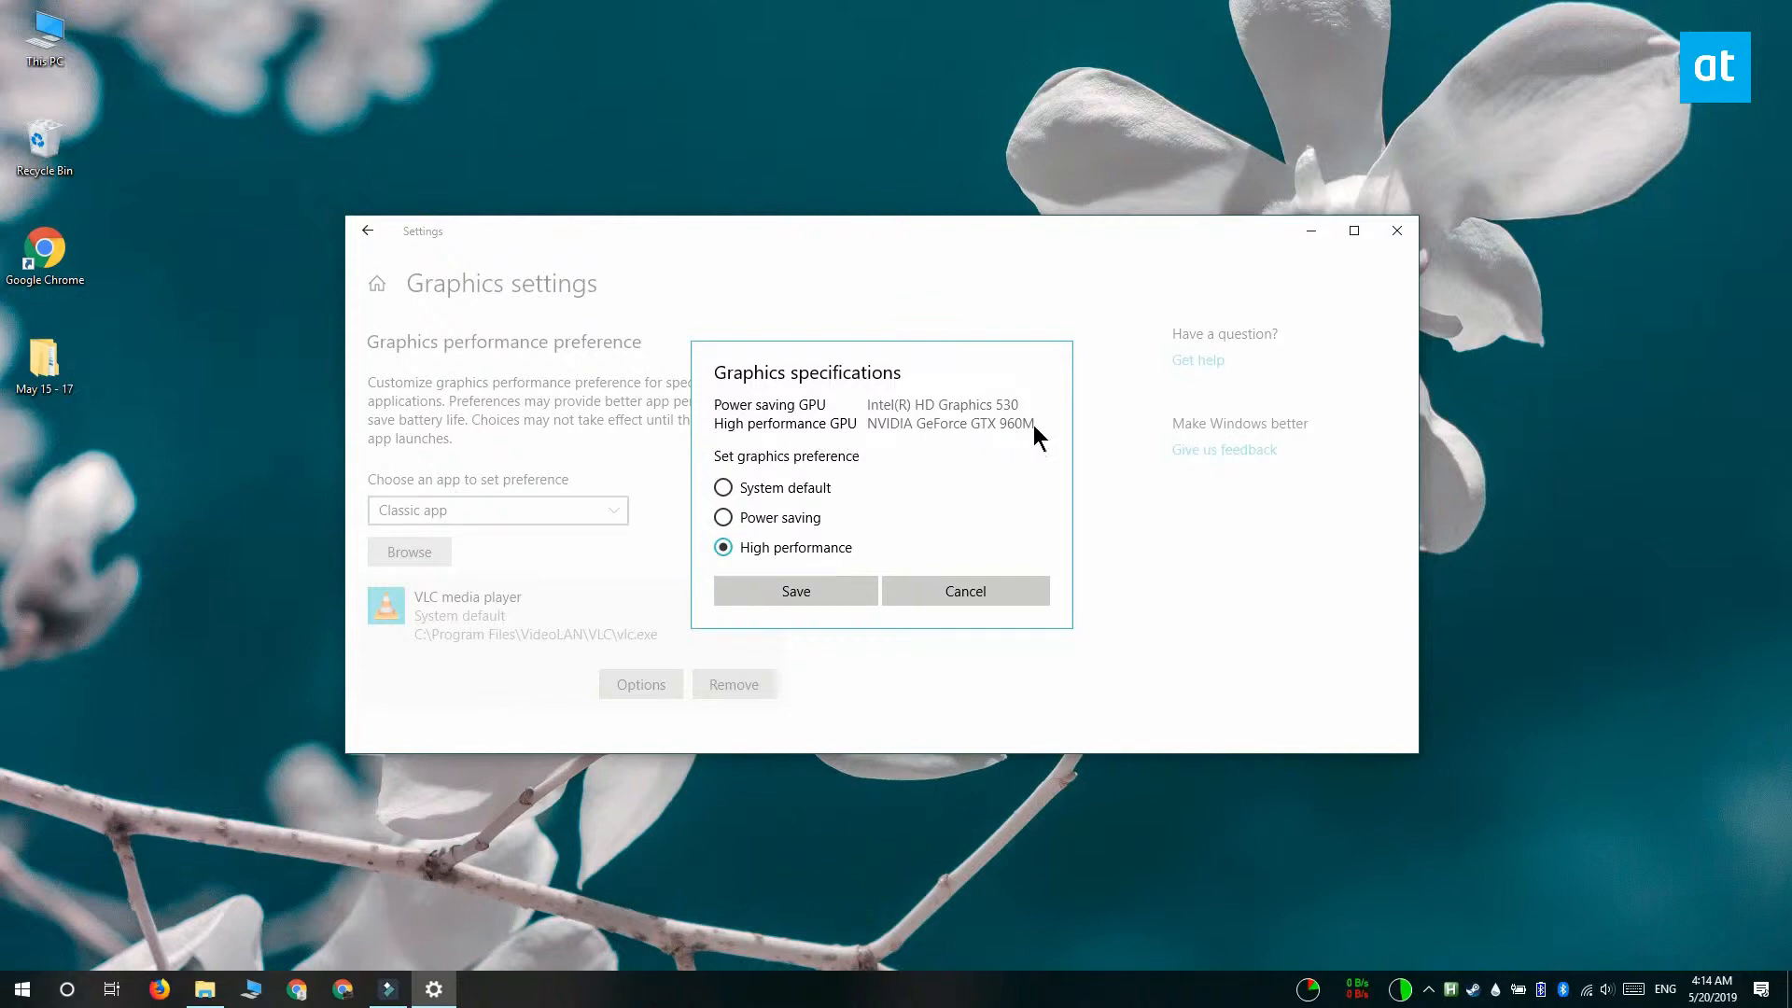
pyautogui.moveTo(740, 866)
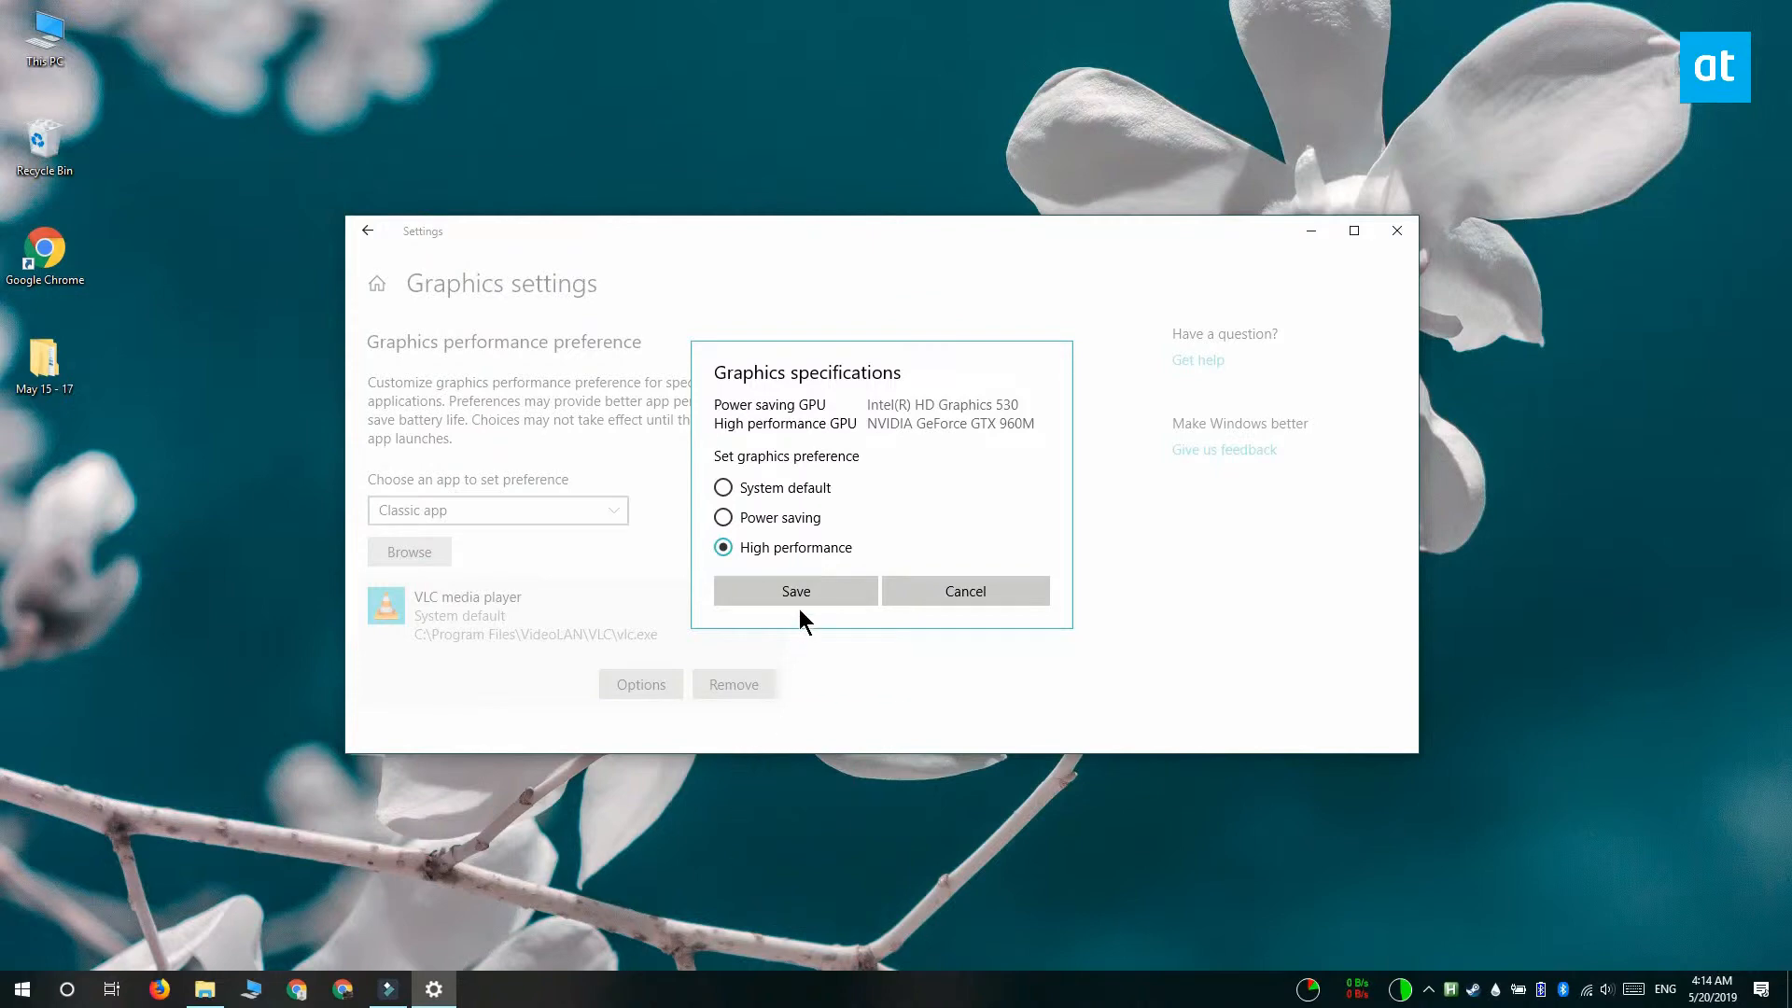
pyautogui.click(795, 591)
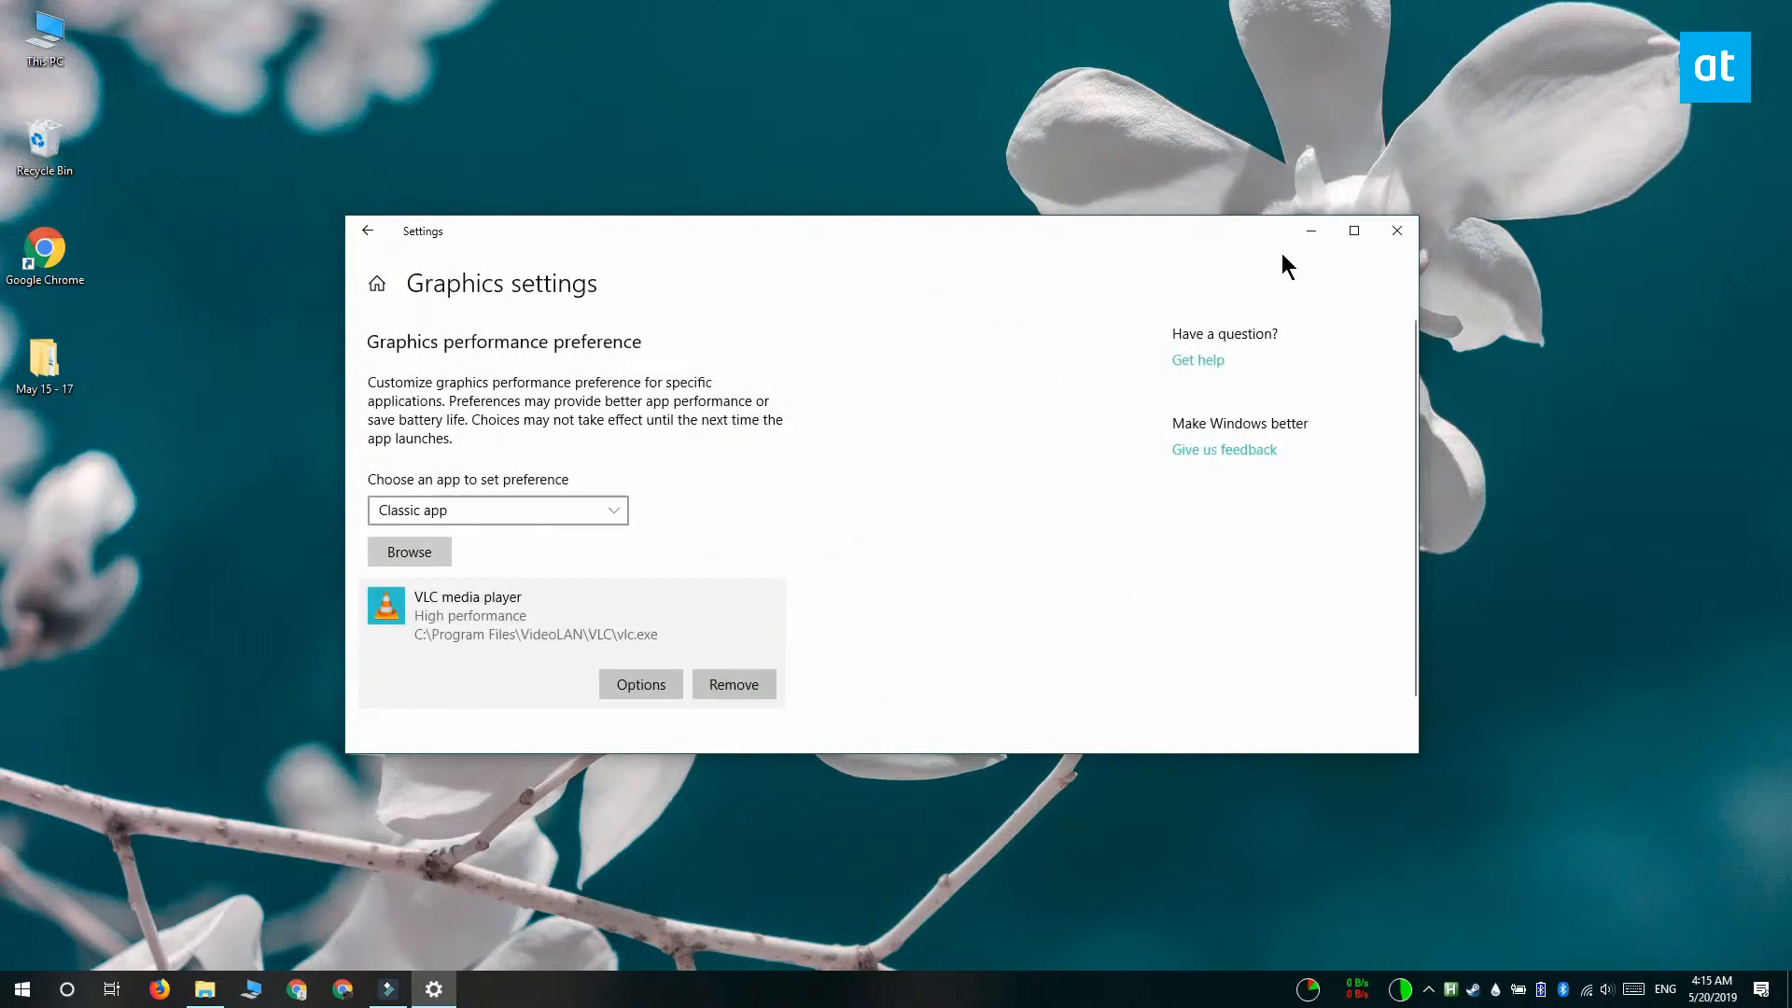
# - Minimize Settings and show Task Manager's detailed Processes list with the GPU engine column
pyautogui.click(21, 989)
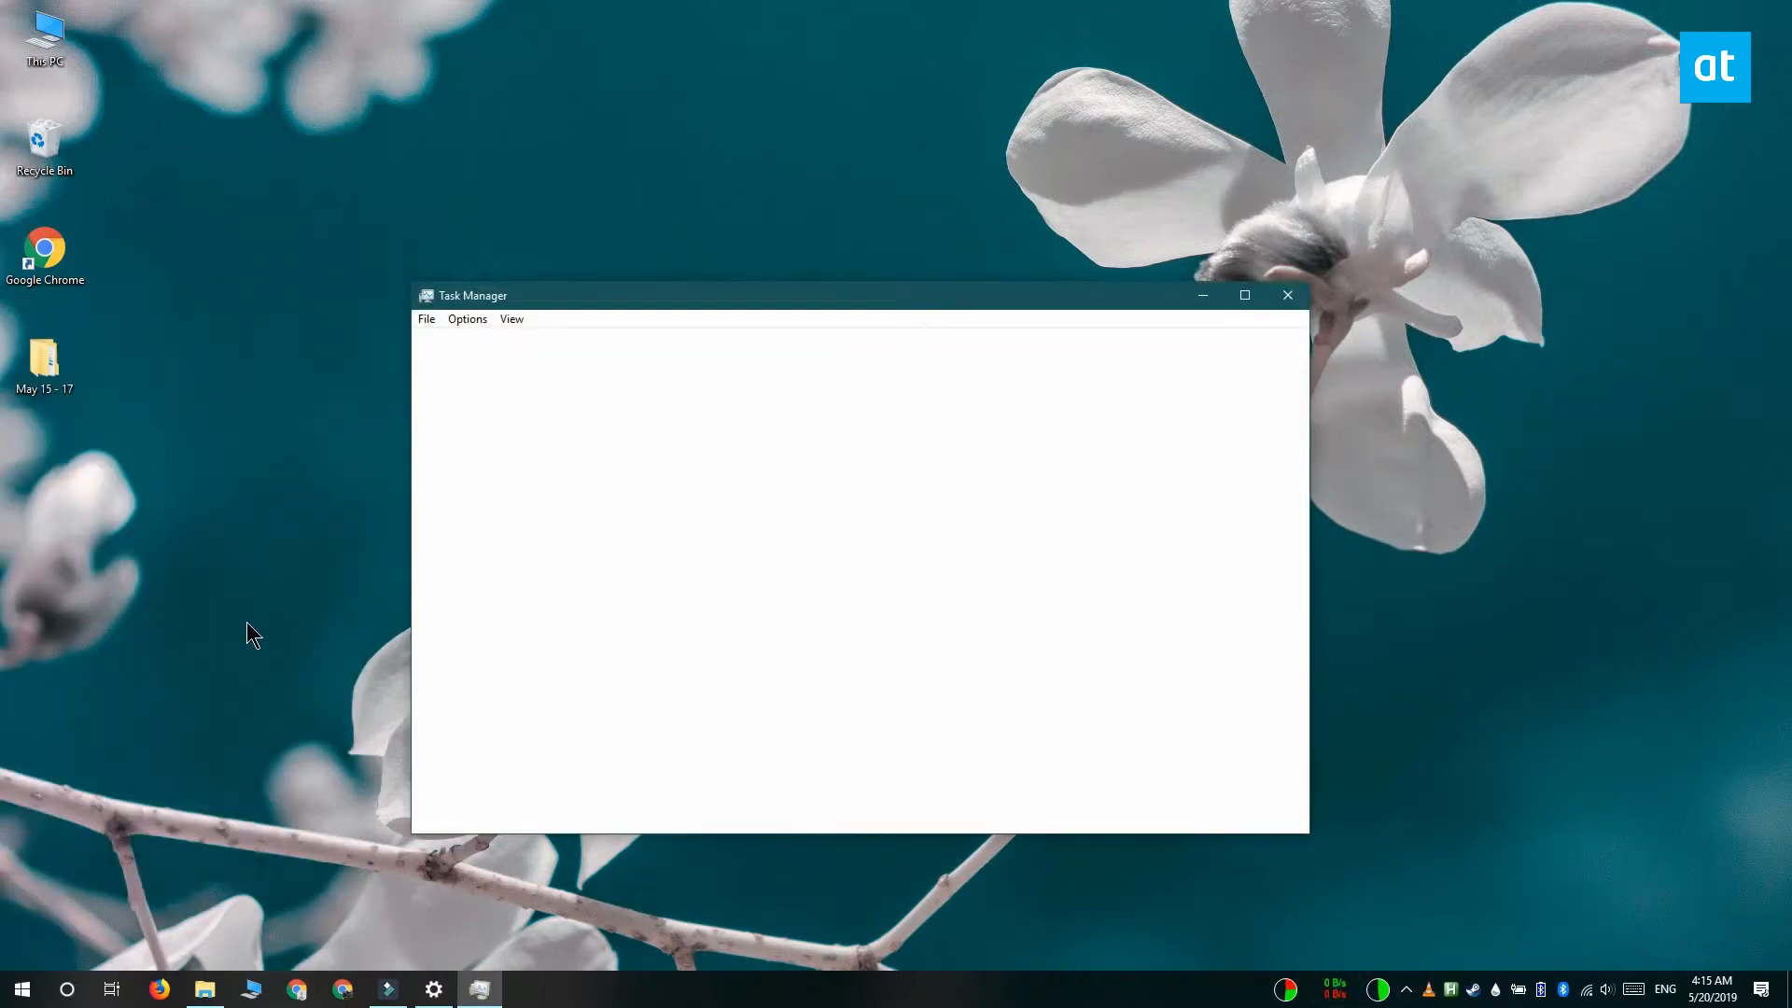
pyautogui.click(472, 810)
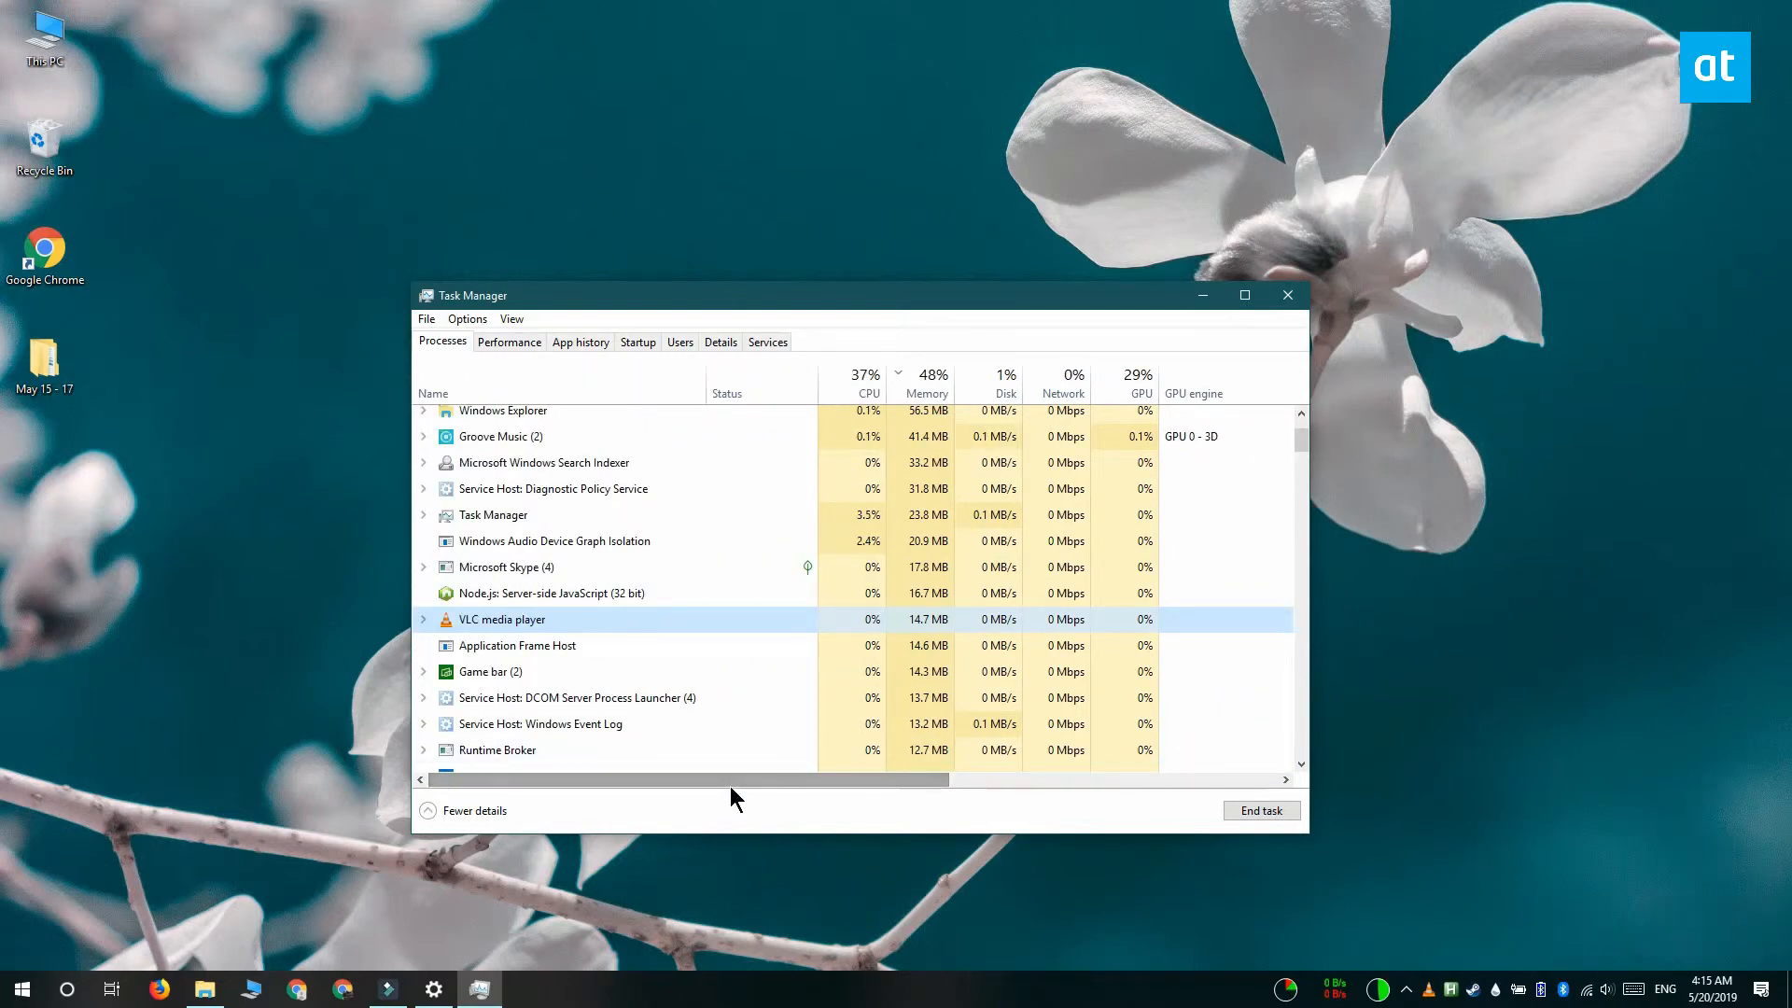
pyautogui.hscroll(3)
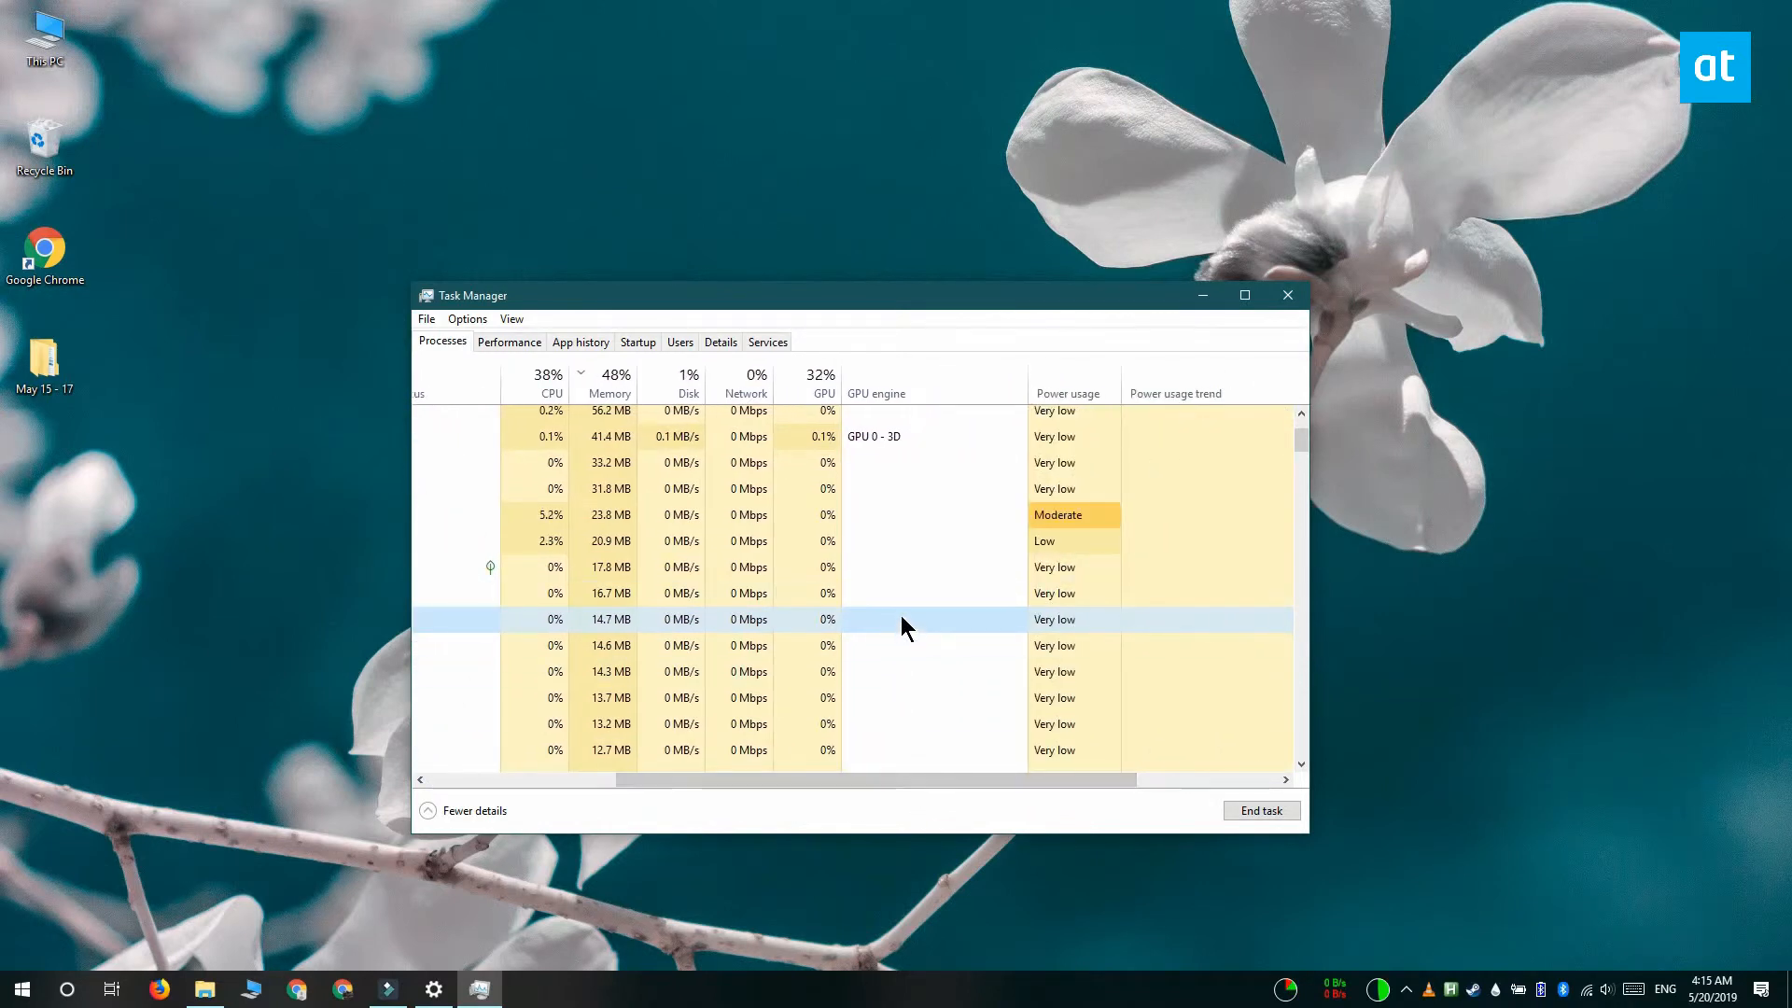
pyautogui.moveTo(1010, 941)
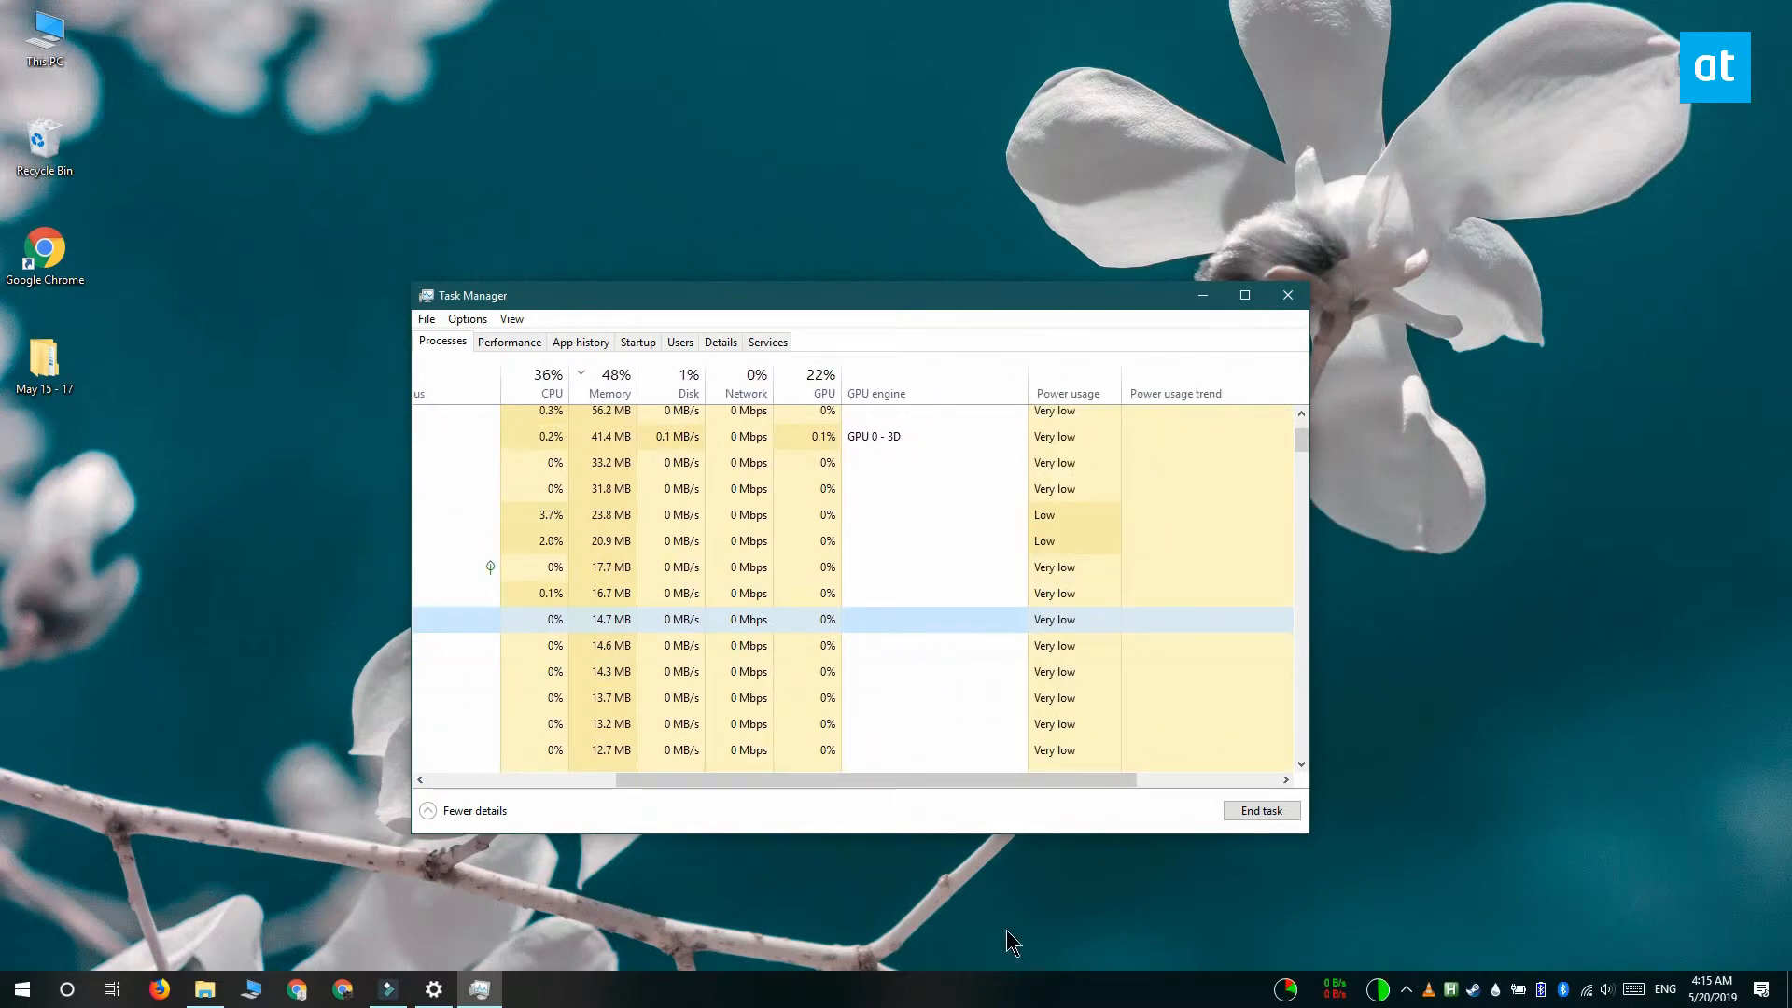
pyautogui.moveTo(17, 40)
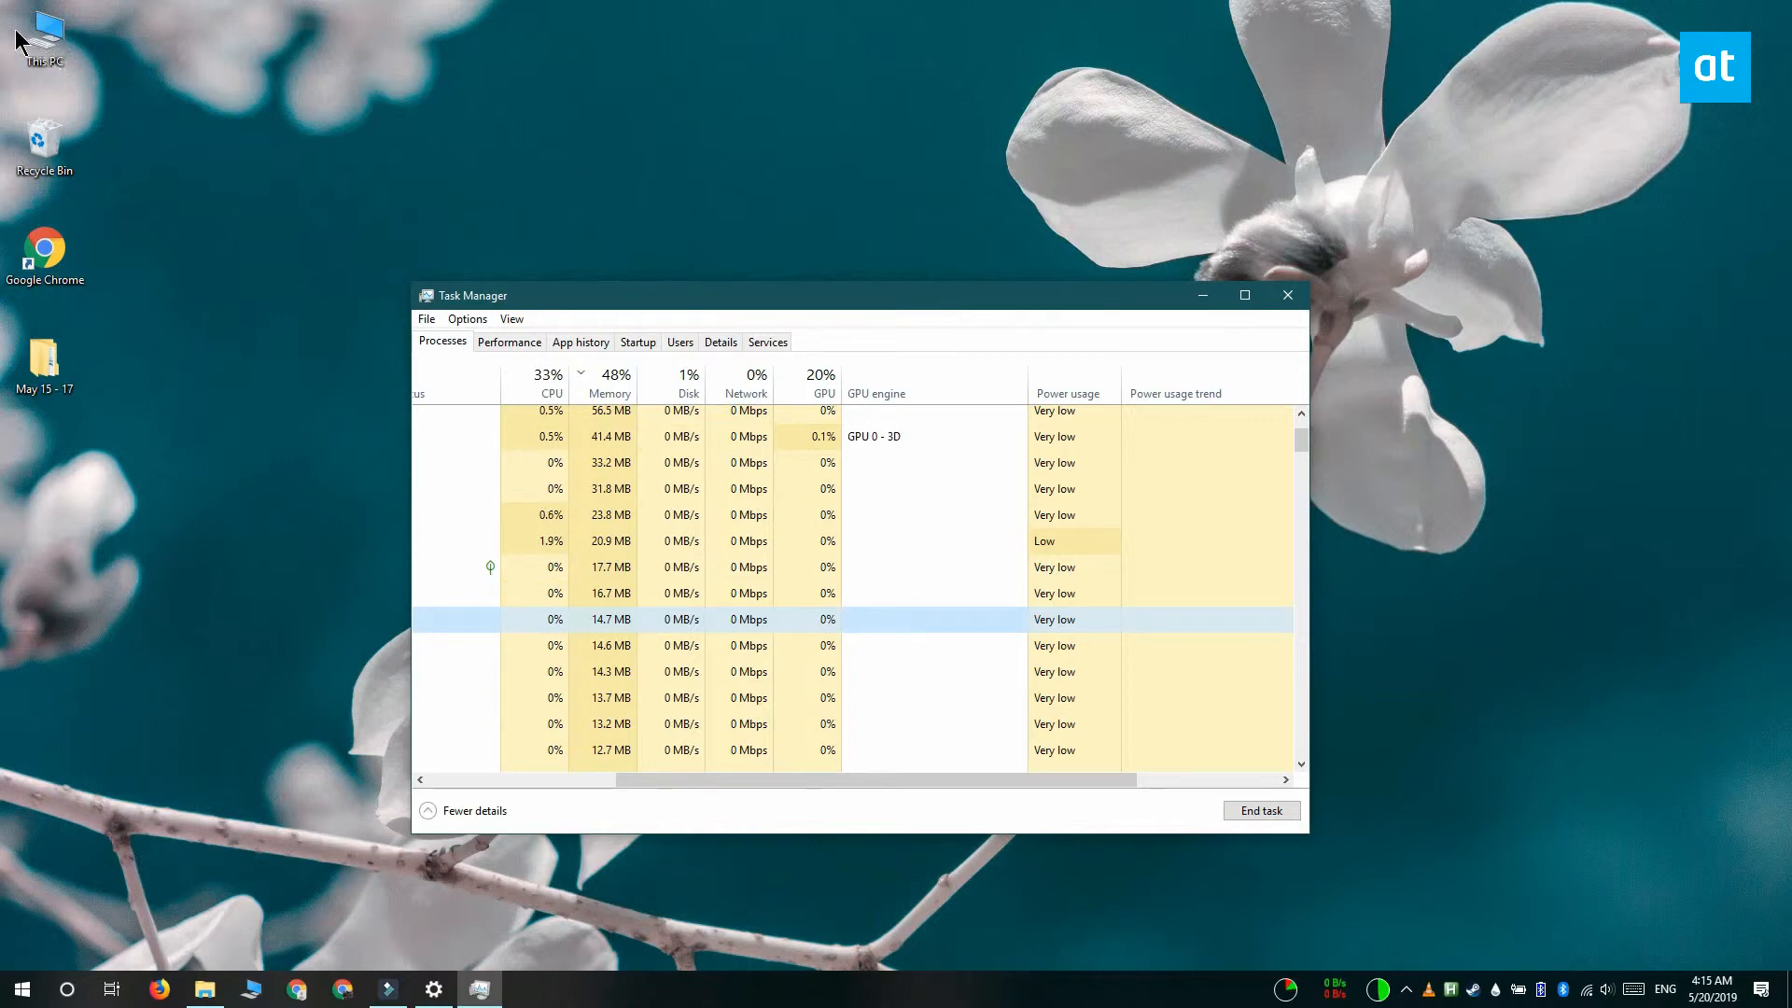